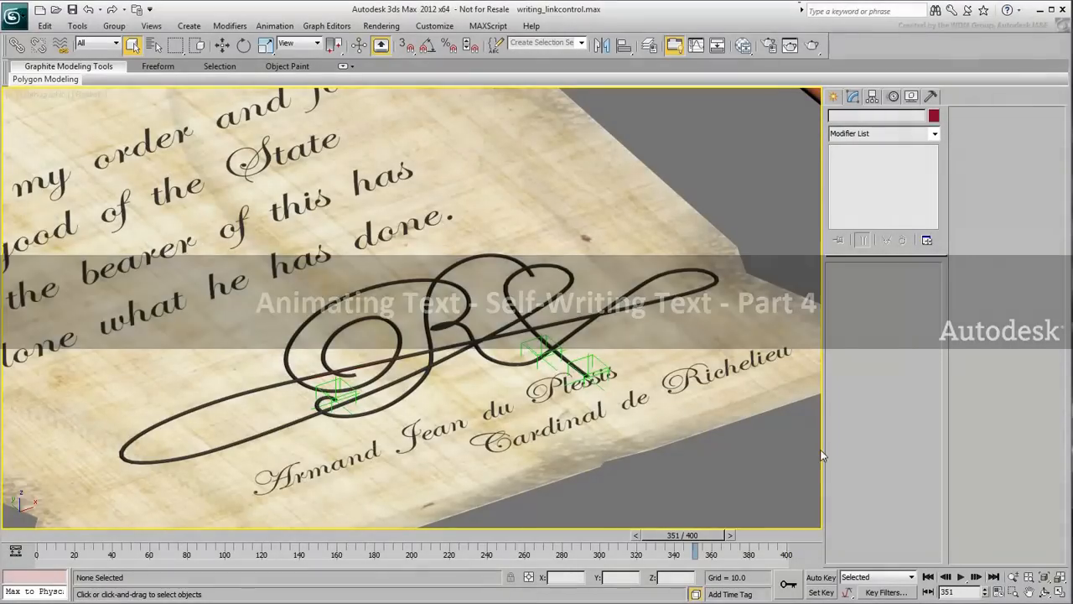
Preview the signature, align the pen to Point001's pivot, and rotate it in Local coordinates.
{"action": "left_click_drag", "start_coordinate": [696, 550], "coordinate": [151, 549]}
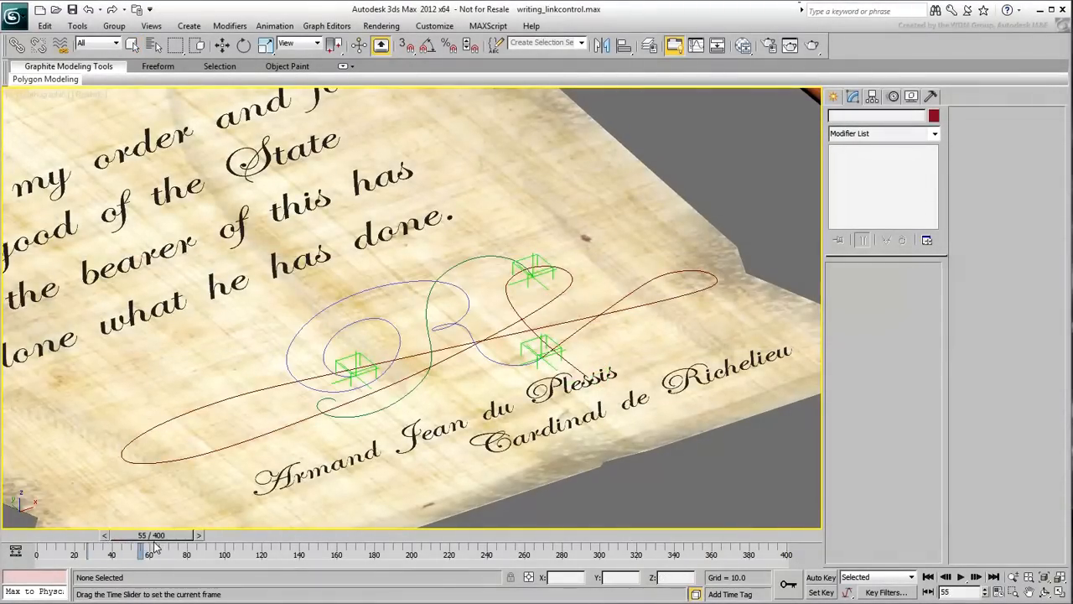
{"action": "left_click_drag", "start_coordinate": [155, 545], "coordinate": [499, 545]}
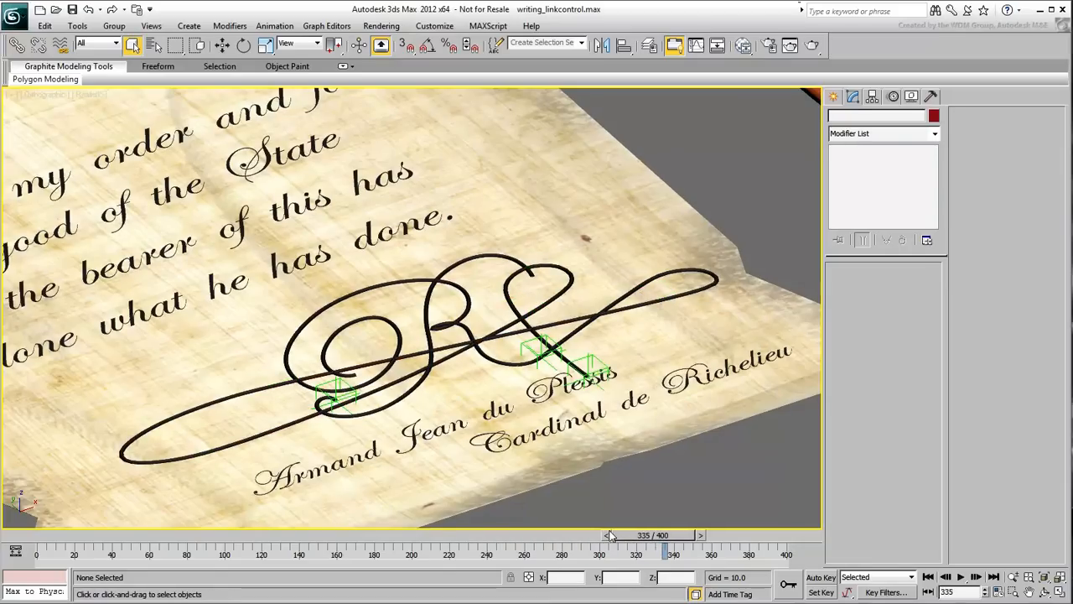
{"action": "mouse_move", "coordinate": [618, 500]}
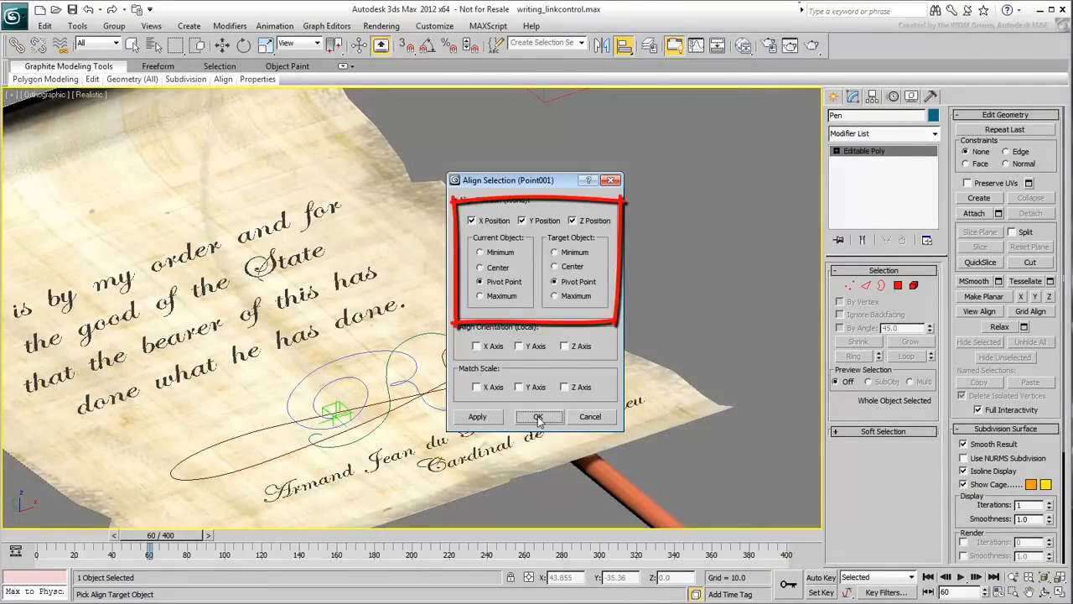
{"action": "left_click", "coordinate": [538, 417]}
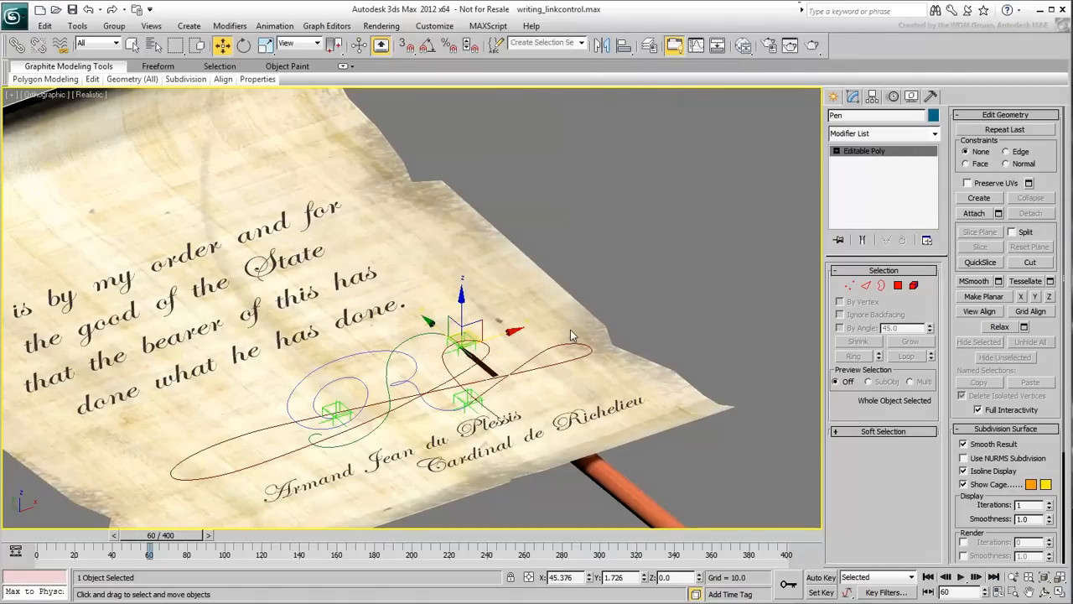
{"action": "left_click", "coordinate": [244, 45]}
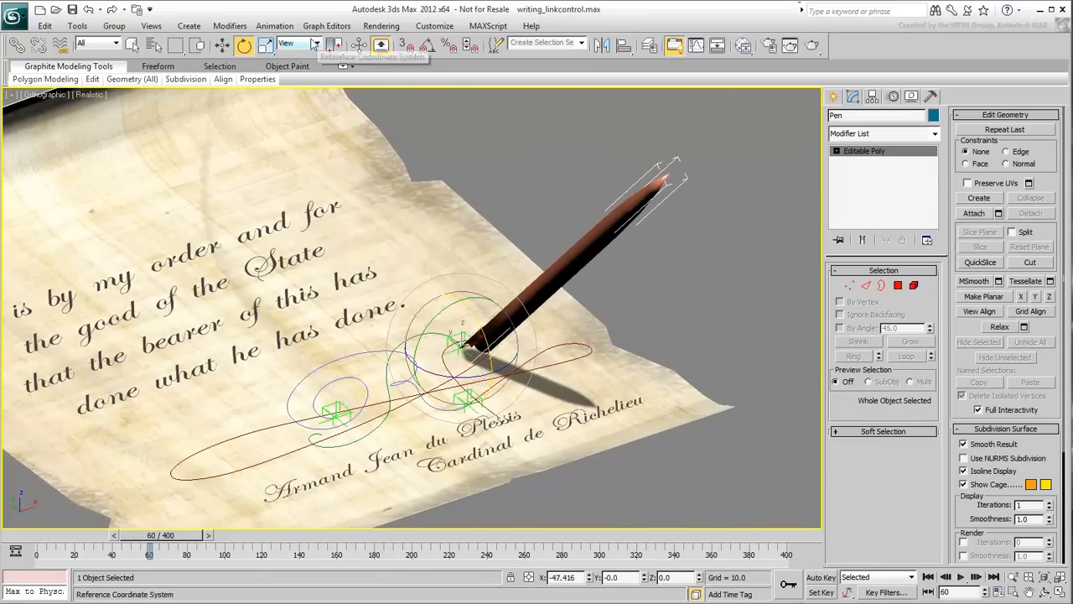
{"action": "left_click", "coordinate": [314, 43]}
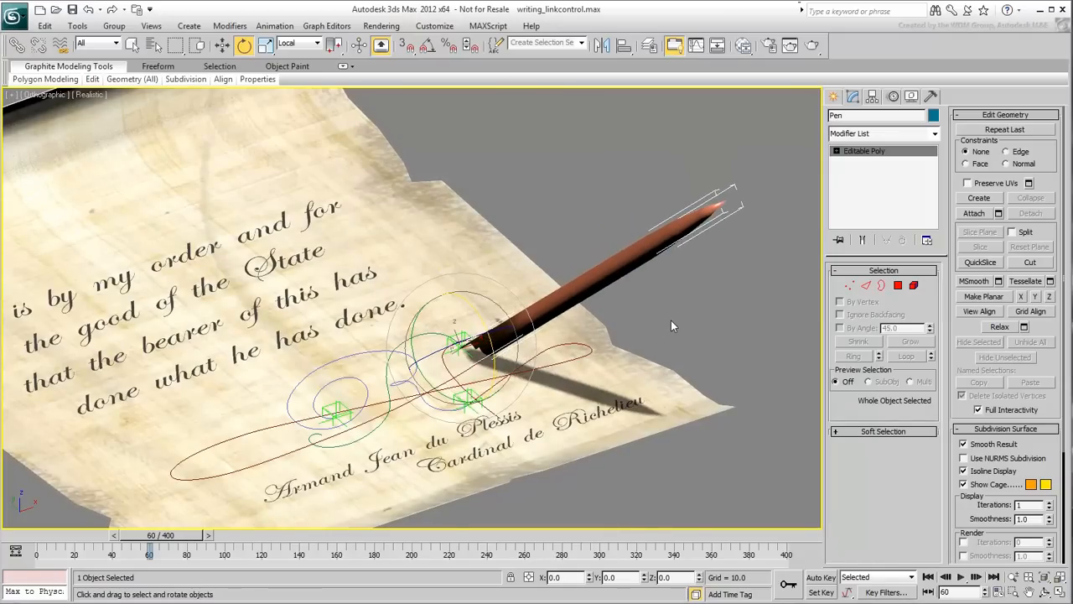
{"action": "mouse_move", "coordinate": [630, 314]}
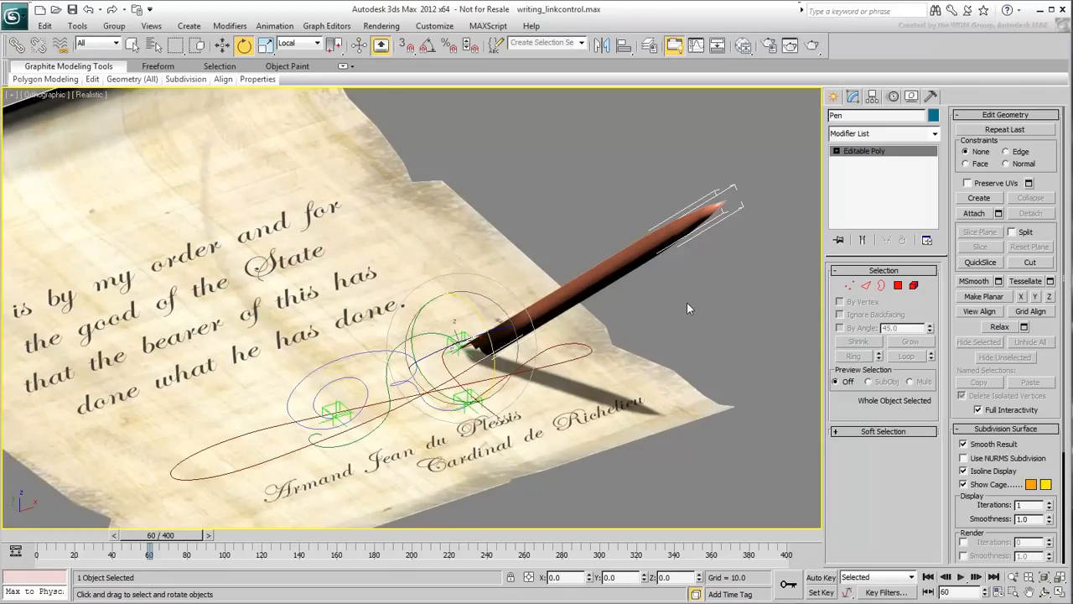
{"action": "mouse_move", "coordinate": [641, 435]}
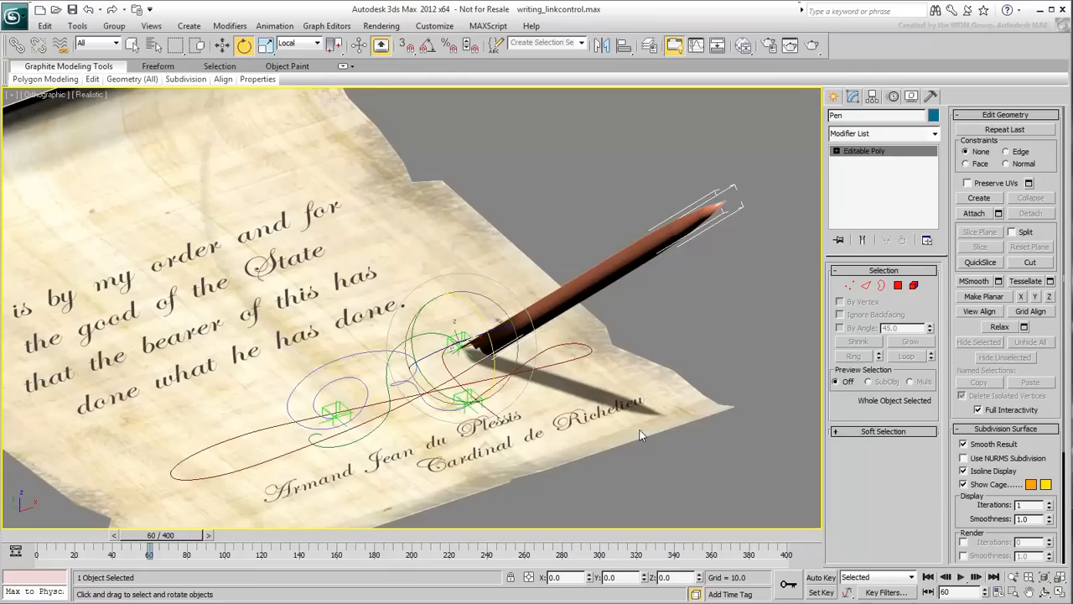
{"action": "mouse_move", "coordinate": [274, 461]}
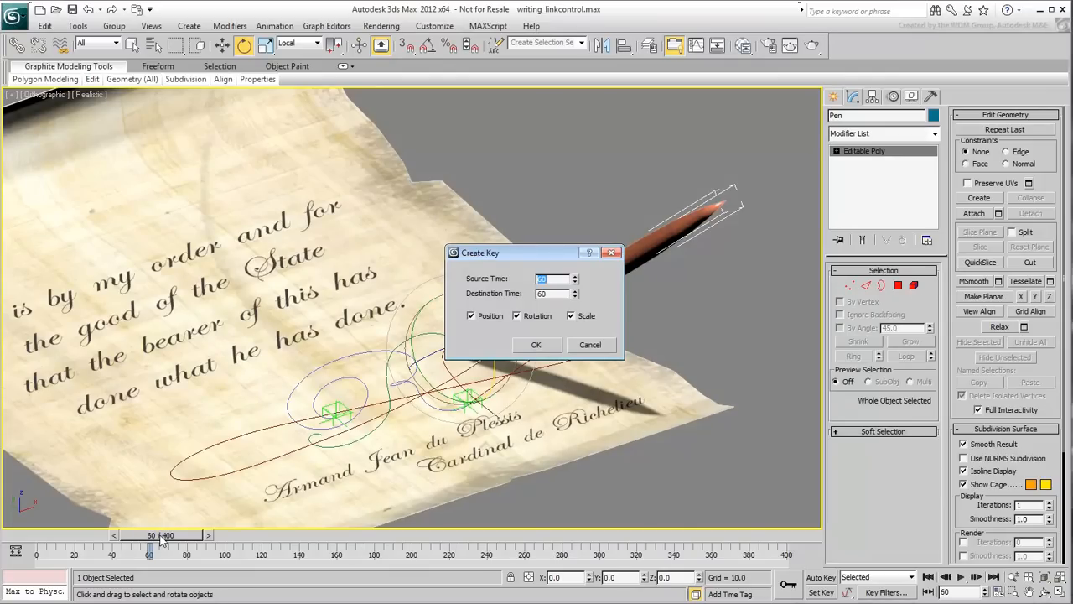
Create a frame-60 key for the pen's position and rotation, with Scale unchecked.
{"action": "left_click", "coordinate": [572, 316]}
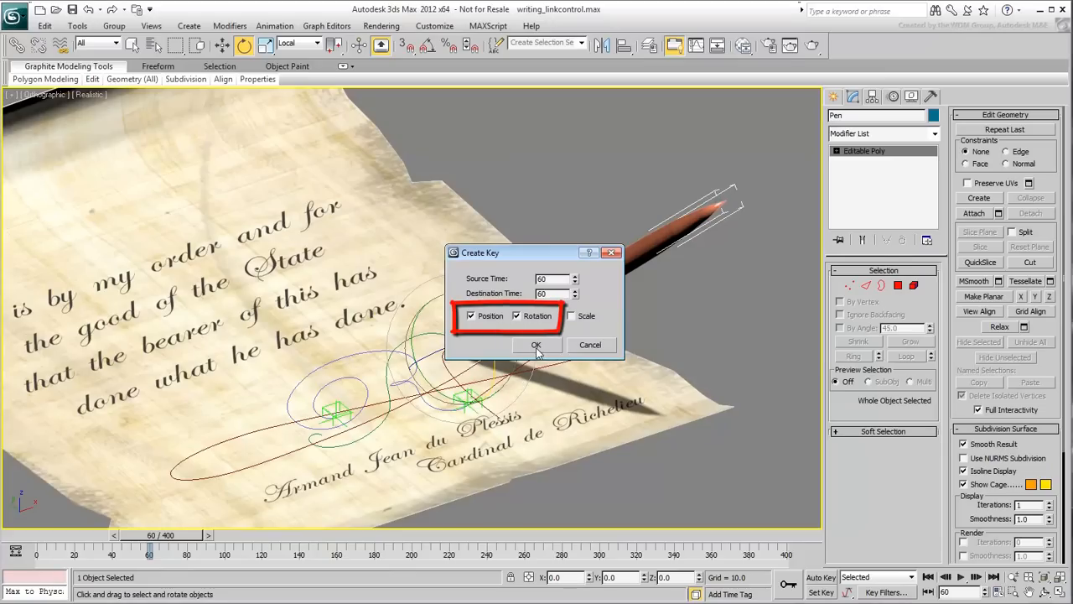
{"action": "left_click", "coordinate": [537, 344]}
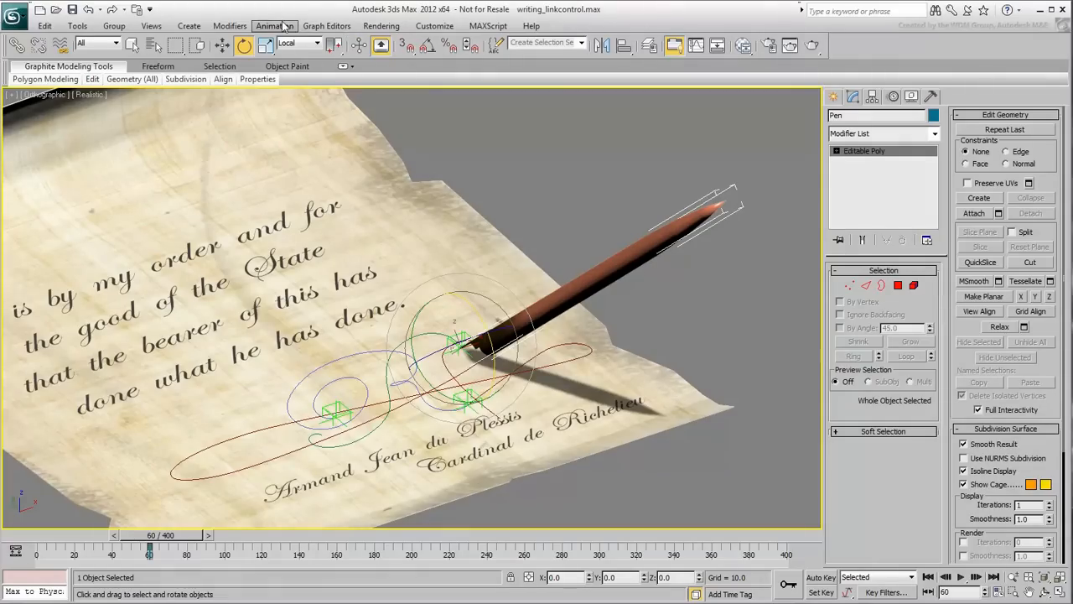
Link-constrain the pen to Point001, then scrub from frame 60 to frame 120 to verify.
{"action": "left_click", "coordinate": [274, 26]}
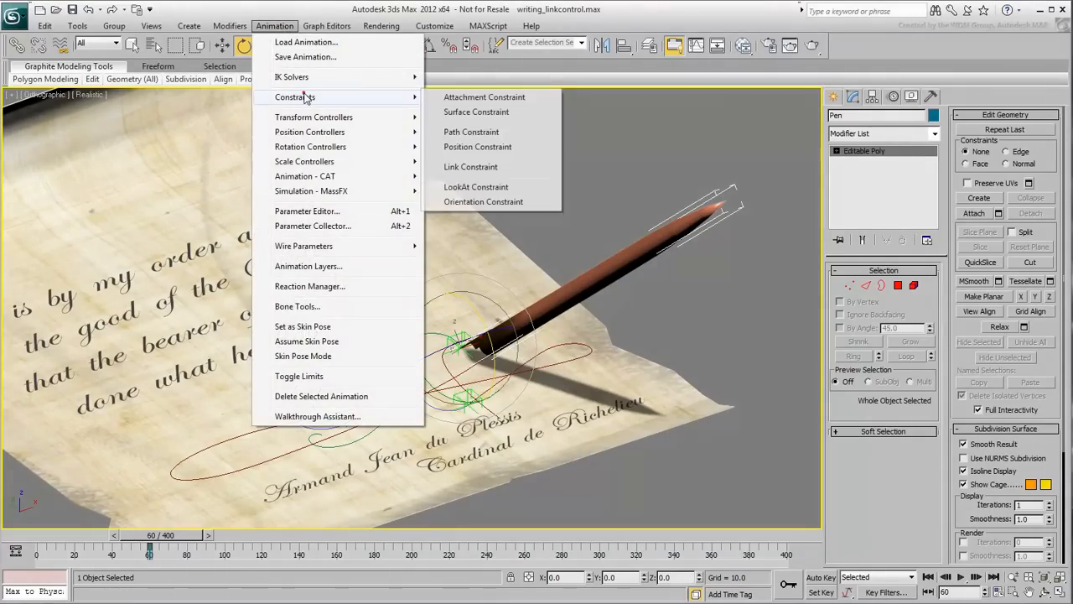
{"action": "left_click", "coordinate": [471, 166]}
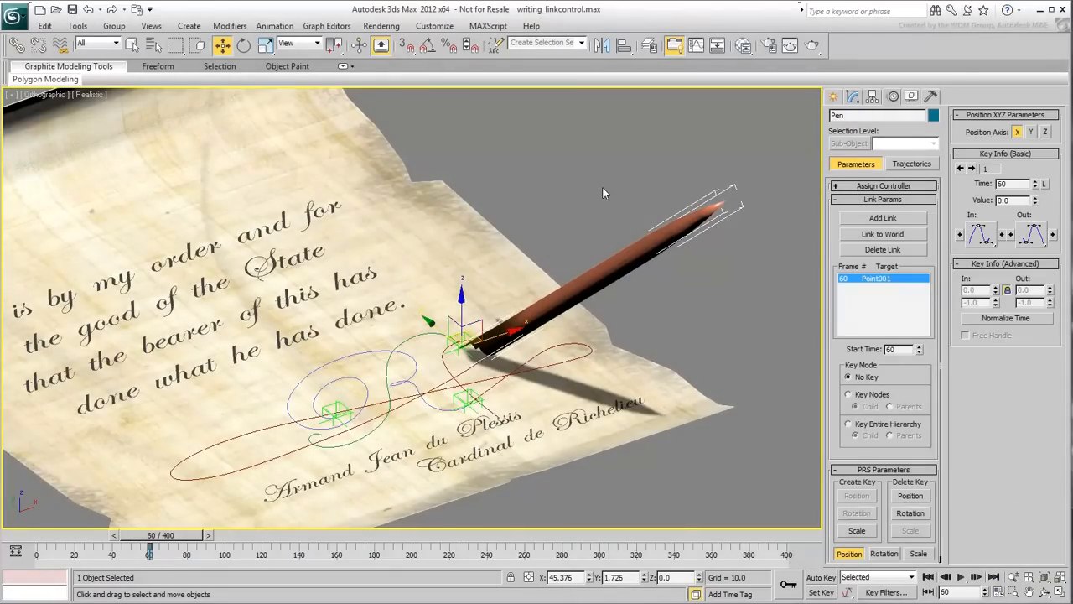
{"action": "left_click_drag", "start_coordinate": [149, 546], "coordinate": [181, 546]}
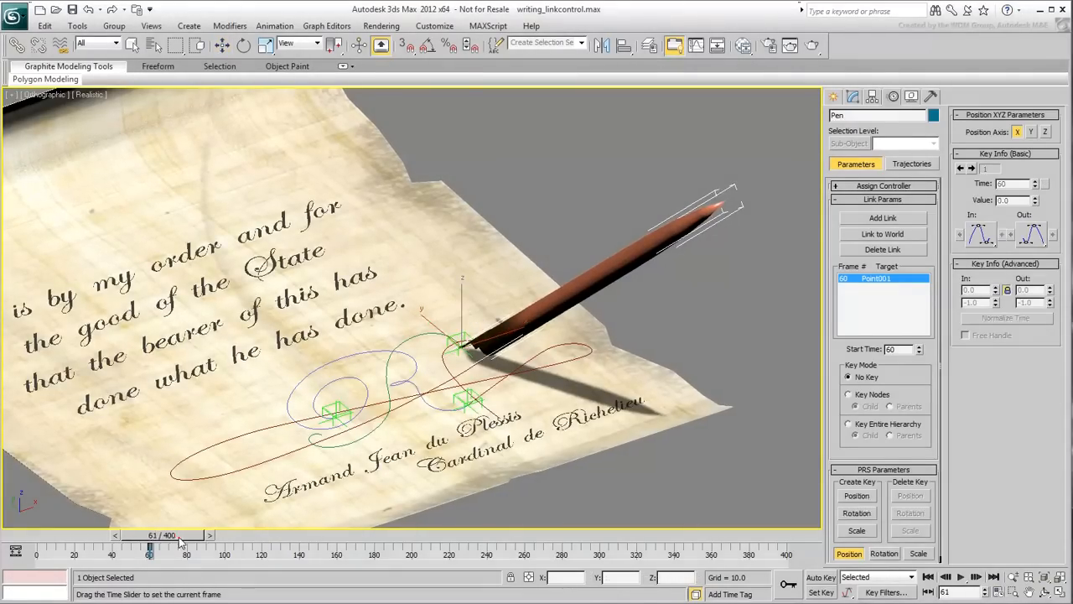
{"action": "left_click_drag", "start_coordinate": [149, 546], "coordinate": [227, 546]}
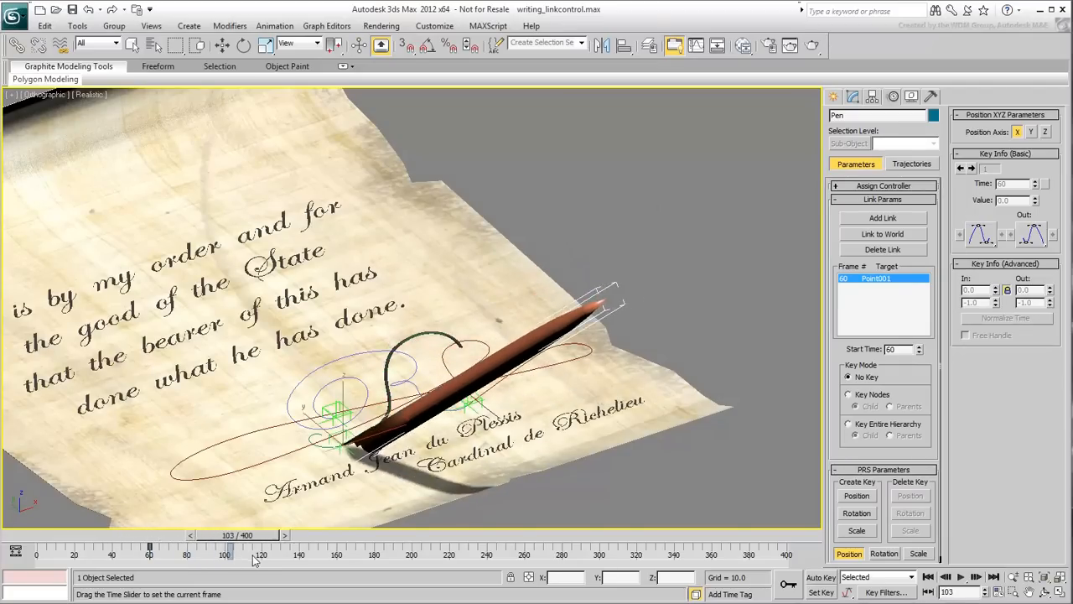
{"action": "left_click_drag", "start_coordinate": [226, 553], "coordinate": [280, 554]}
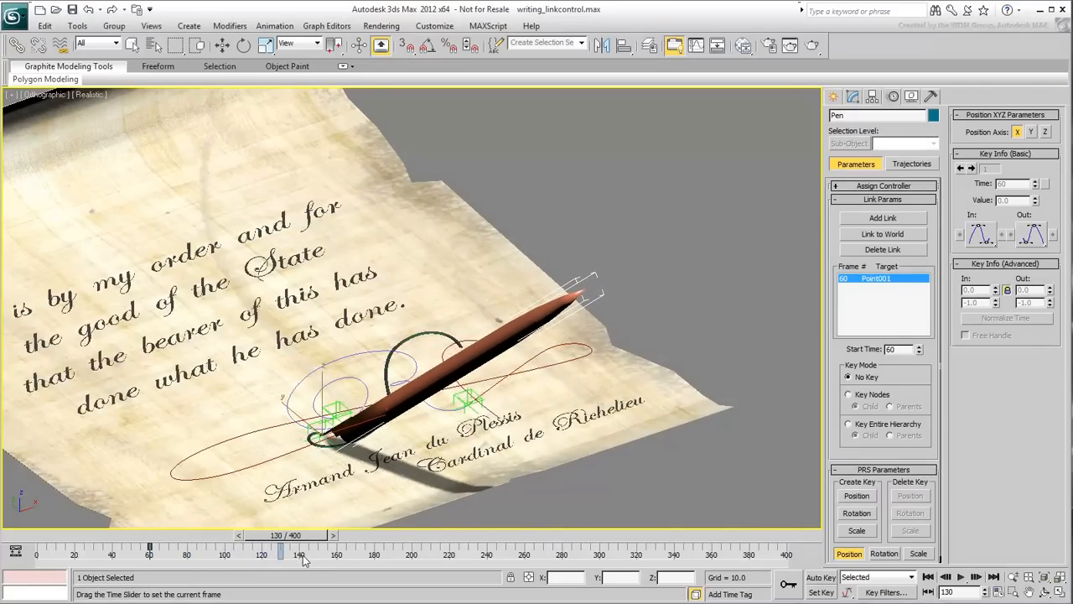
{"action": "left_click_drag", "start_coordinate": [281, 553], "coordinate": [246, 552]}
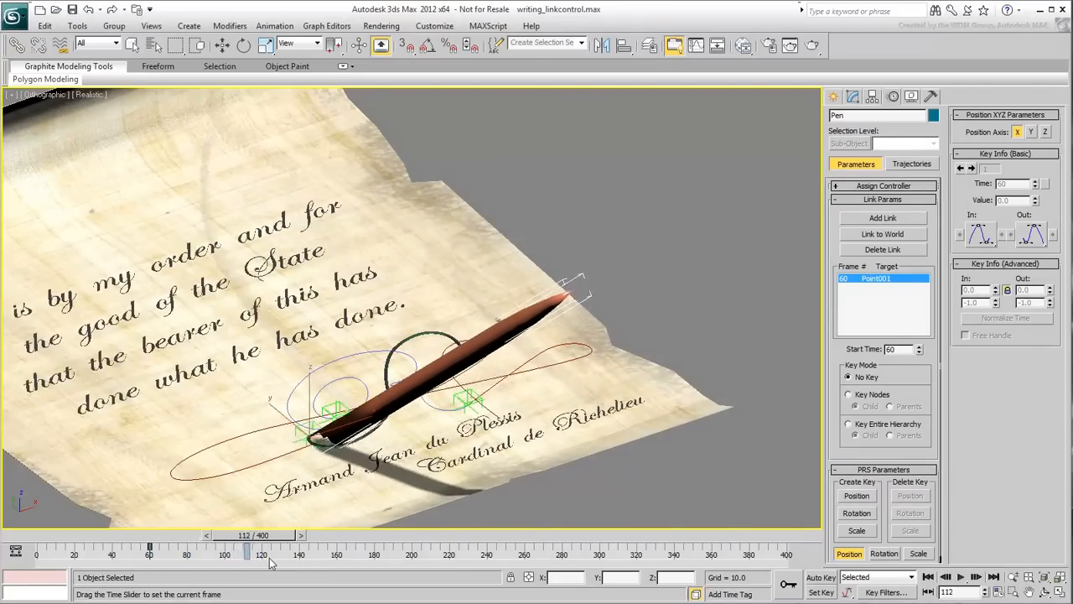
{"action": "left_click_drag", "start_coordinate": [247, 554], "coordinate": [263, 553]}
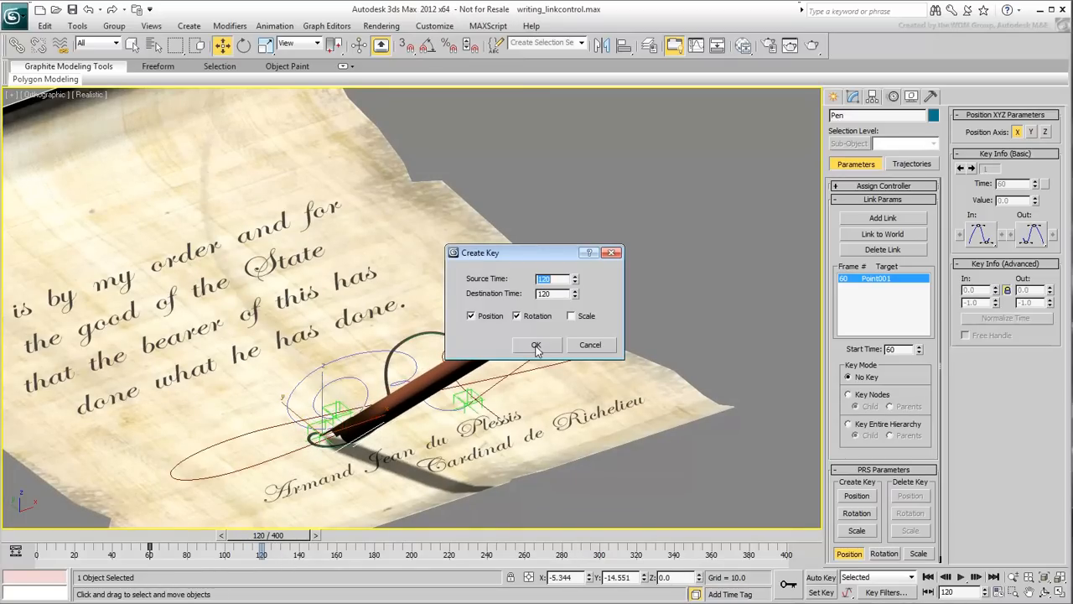
Key the pen's position and rotation at frame 120, then move to frame 130.
{"action": "left_click", "coordinate": [536, 345]}
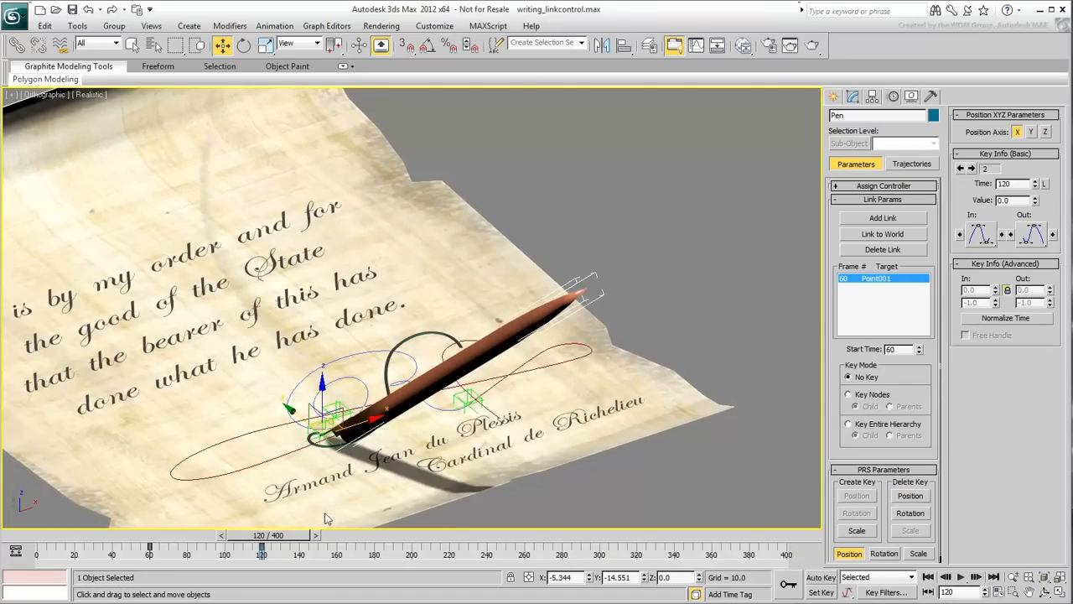
{"action": "left_click_drag", "start_coordinate": [262, 546], "coordinate": [298, 545]}
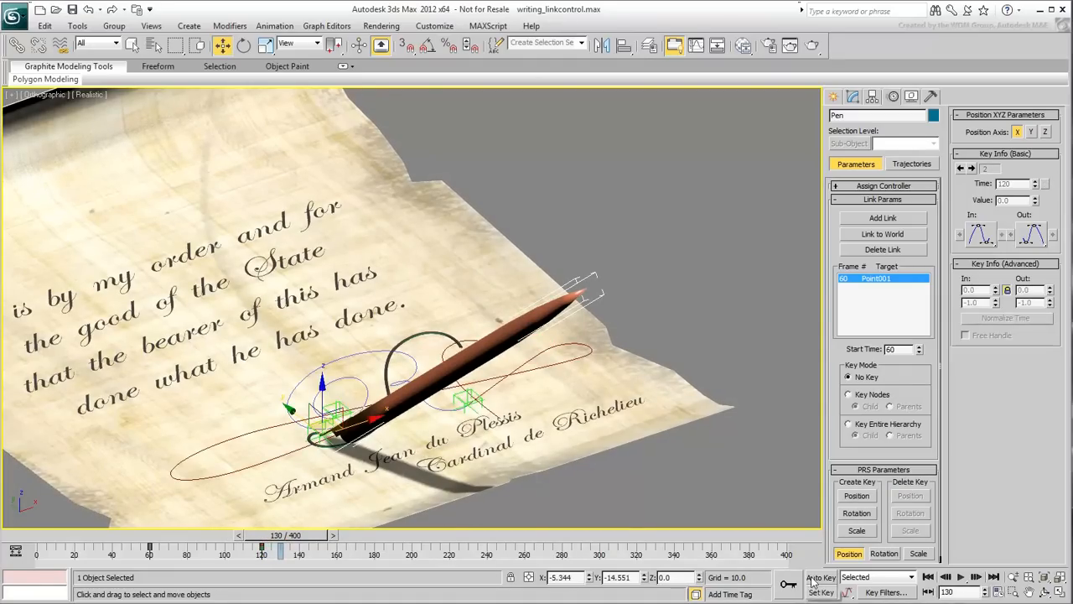
With Auto Key on, align the pen pivot-to-pivot on Point002 at frame 130.
{"action": "left_click", "coordinate": [820, 577]}
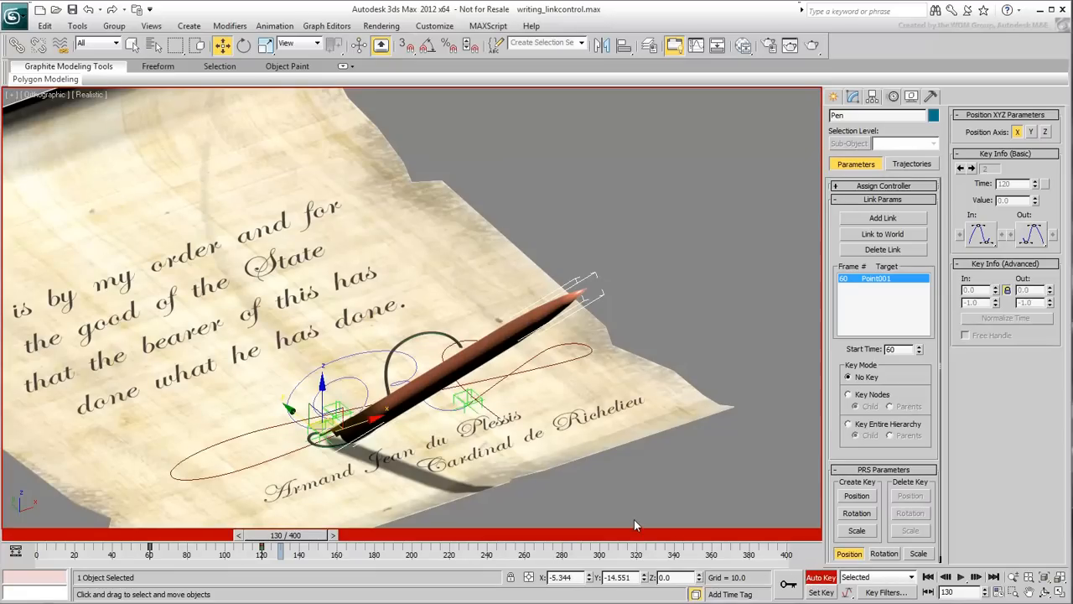
{"action": "mouse_move", "coordinate": [647, 46]}
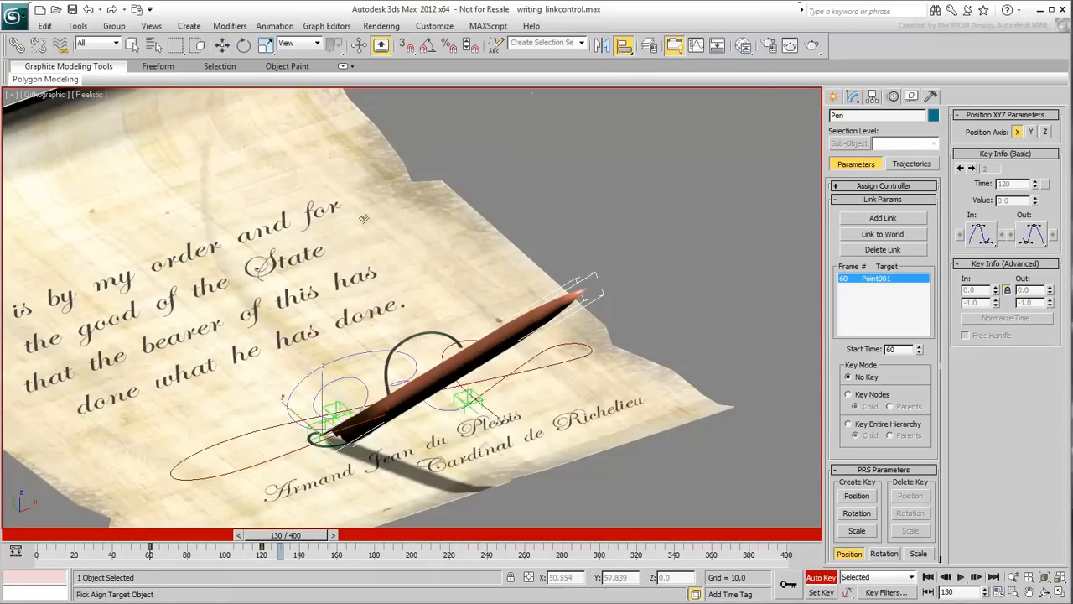
{"action": "left_click", "coordinate": [335, 406]}
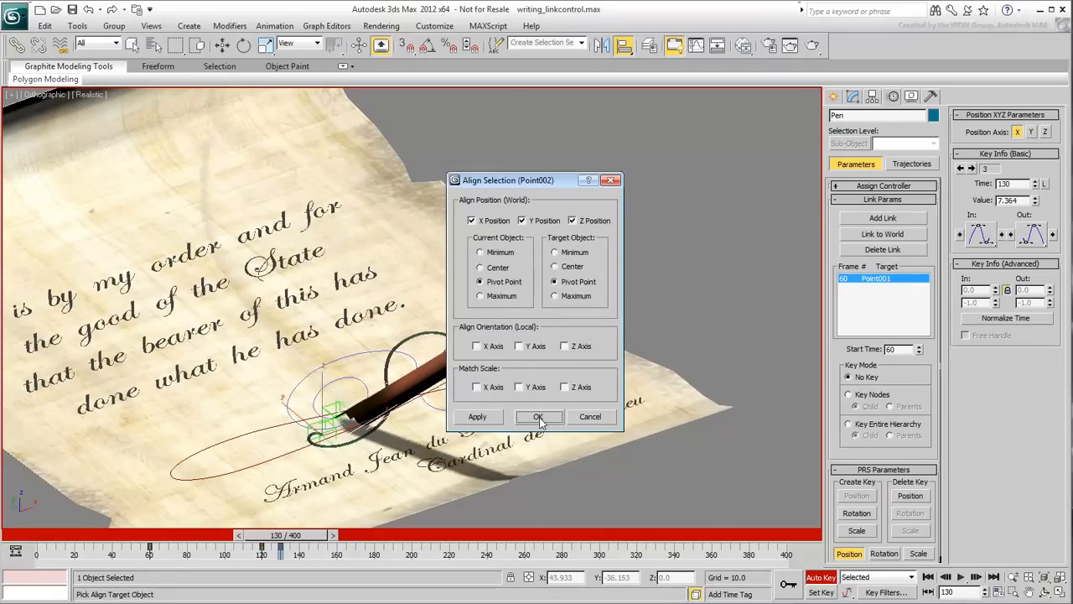
{"action": "left_click", "coordinate": [539, 417]}
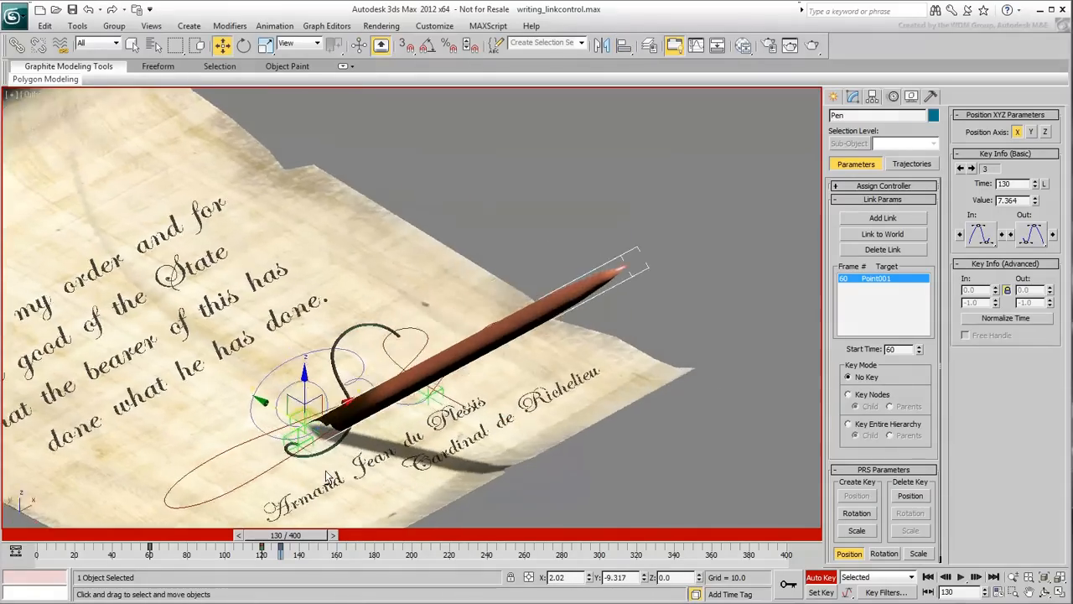
{"action": "left_click_drag", "start_coordinate": [280, 535], "coordinate": [294, 535]}
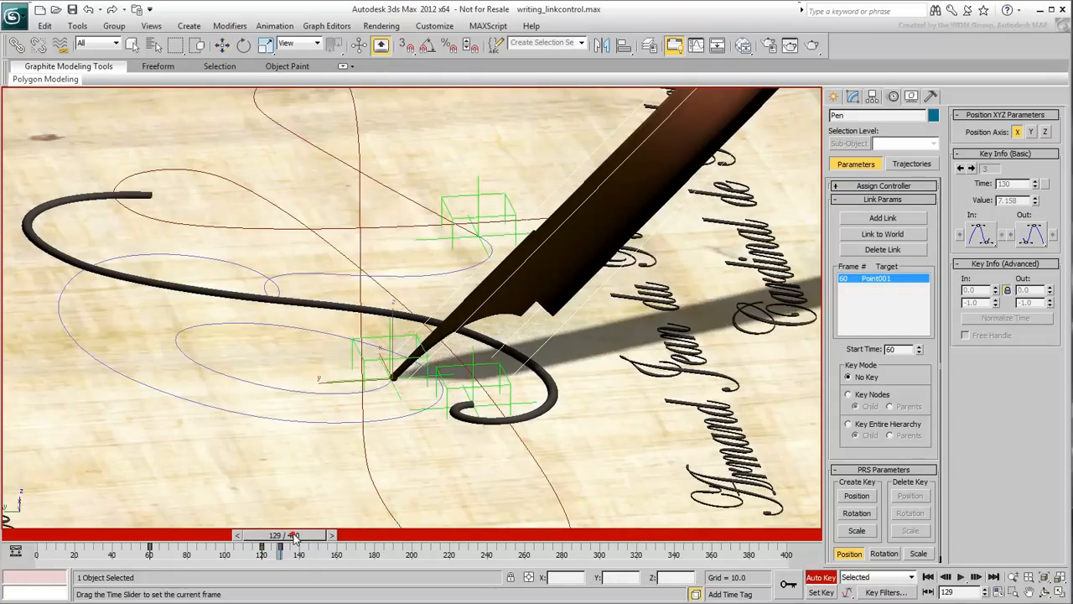
{"action": "left_click_drag", "start_coordinate": [294, 535], "coordinate": [288, 535]}
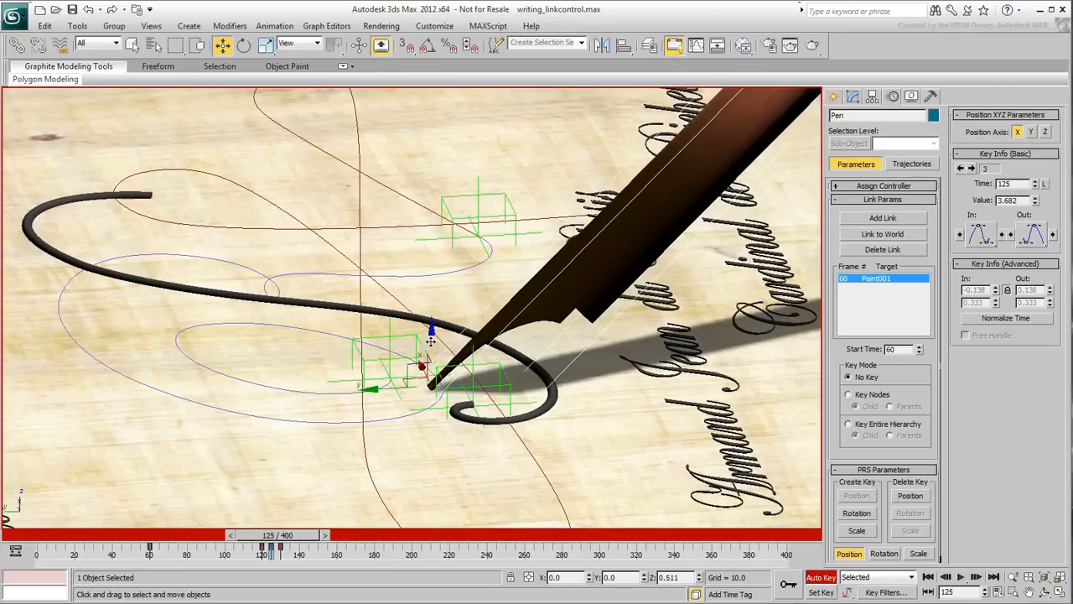
{"action": "left_click_drag", "start_coordinate": [430, 346], "coordinate": [434, 319]}
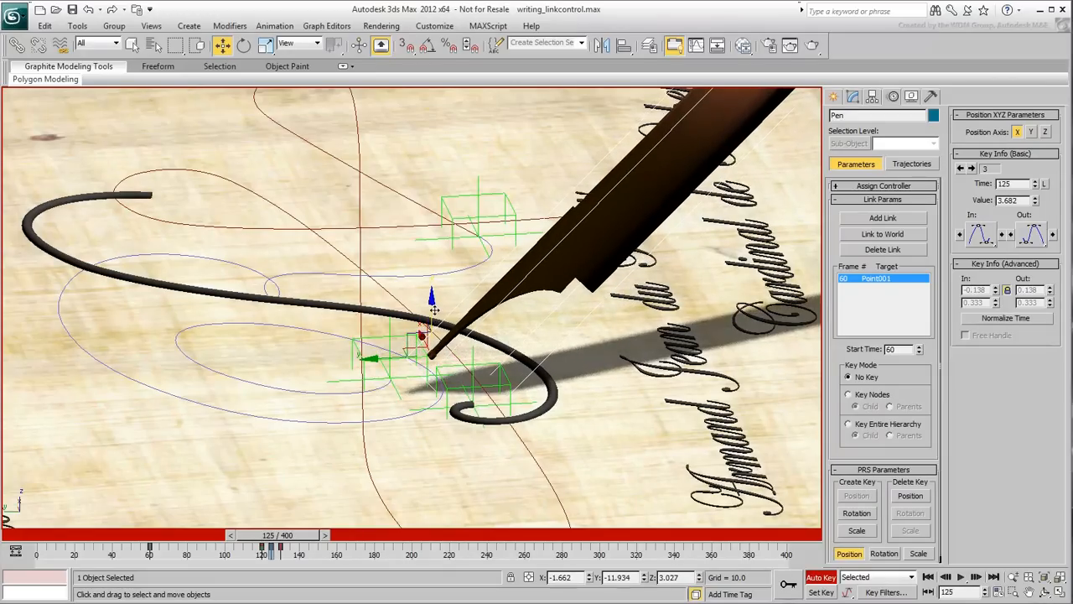
{"action": "left_click_drag", "start_coordinate": [262, 546], "coordinate": [277, 546]}
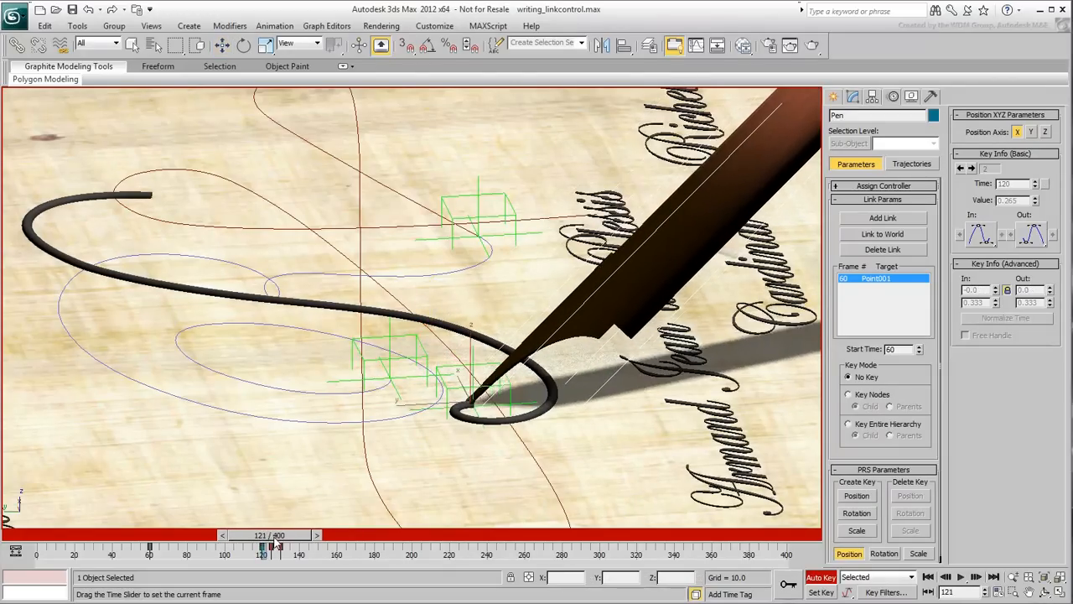
{"action": "left_click_drag", "start_coordinate": [277, 546], "coordinate": [294, 546]}
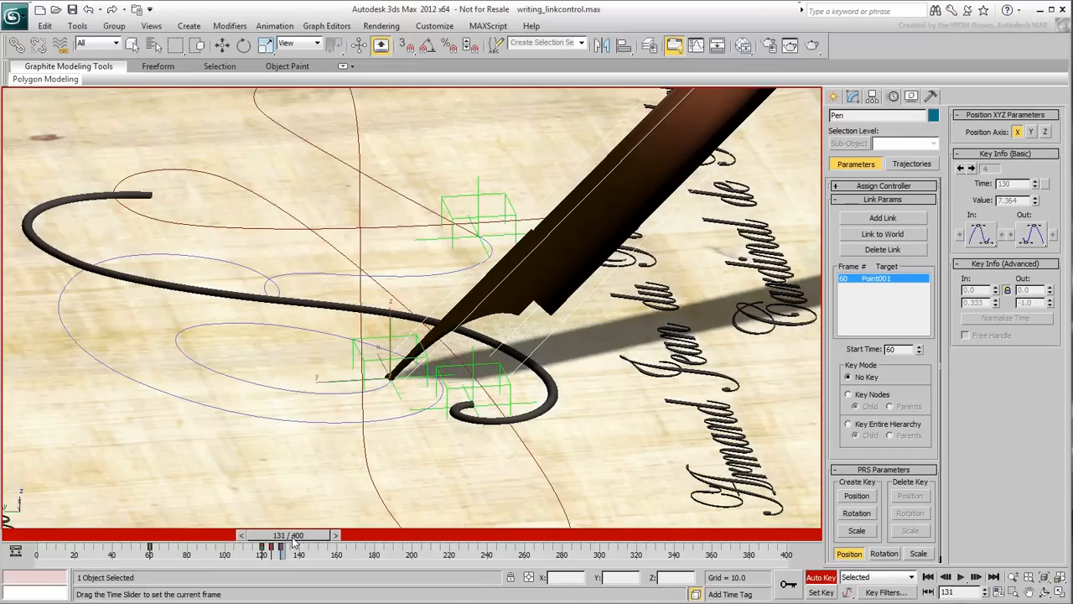
{"action": "left_click_drag", "start_coordinate": [294, 545], "coordinate": [280, 545]}
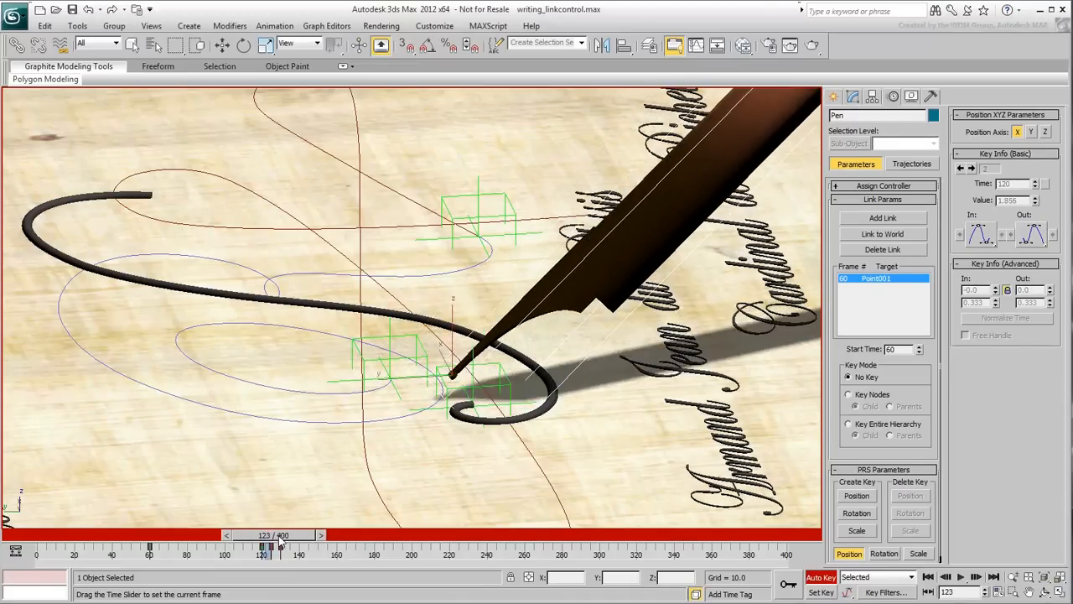
{"action": "left_click_drag", "start_coordinate": [262, 545], "coordinate": [292, 545]}
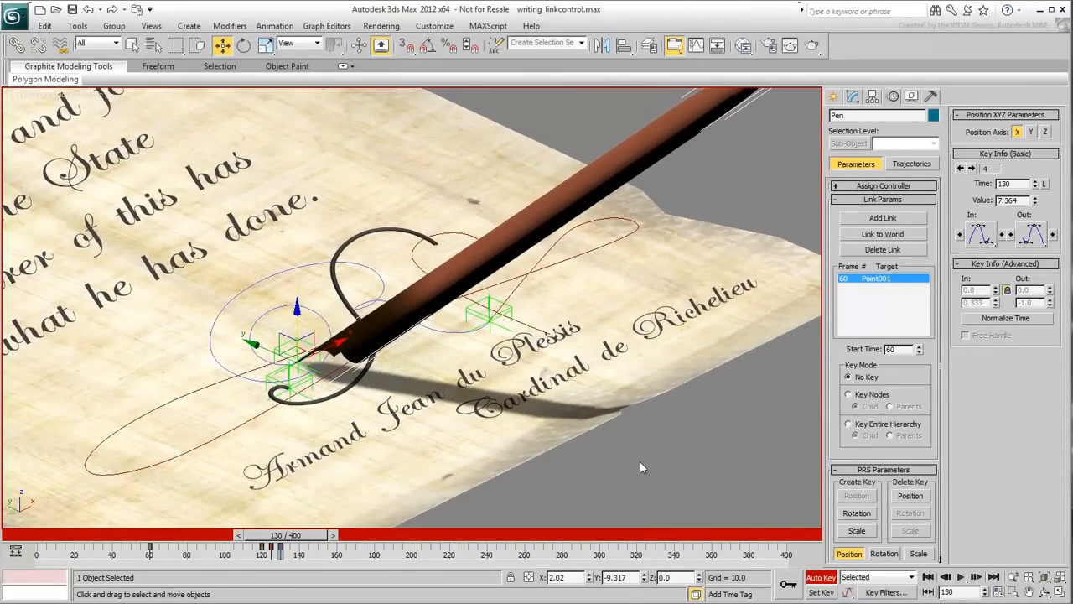
{"action": "mouse_move", "coordinate": [878, 222]}
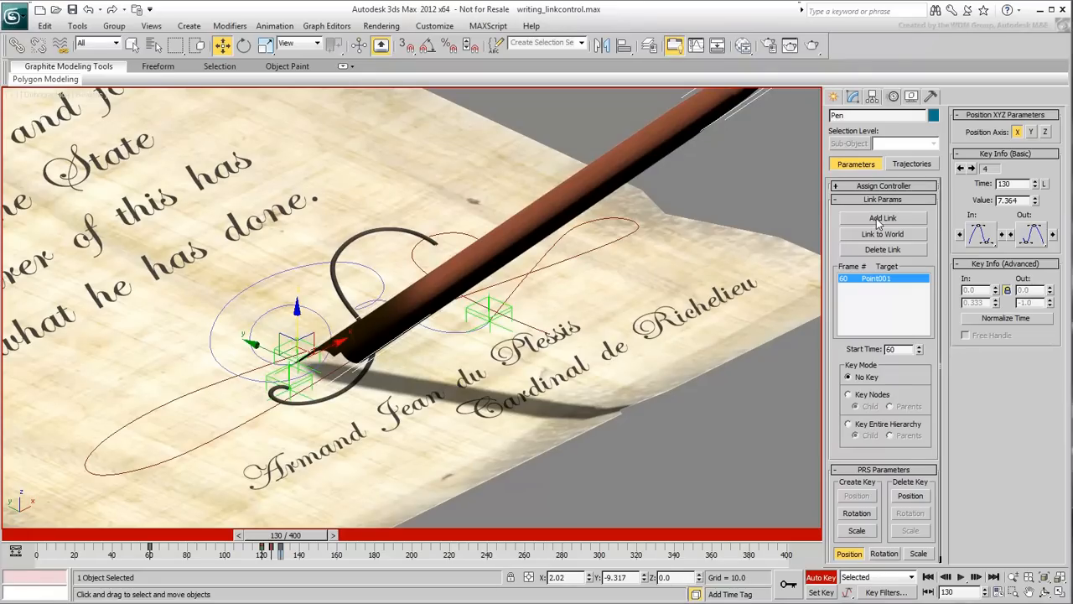
Add a Point002 link at frame 130 and scrub through the handoff toward frame 220.
{"action": "left_click", "coordinate": [882, 218]}
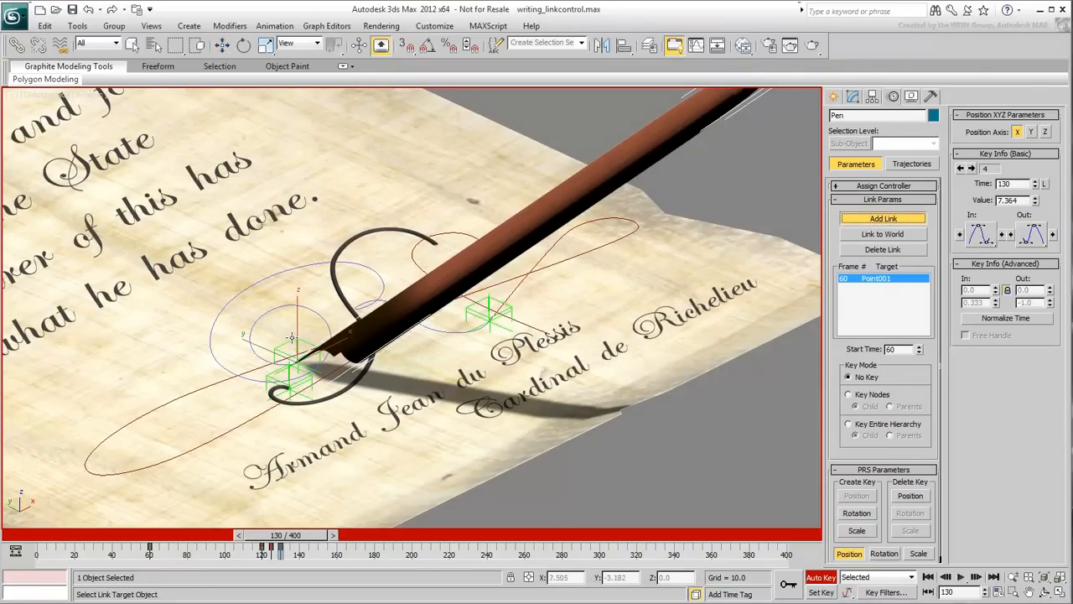
{"action": "left_click", "coordinate": [883, 218]}
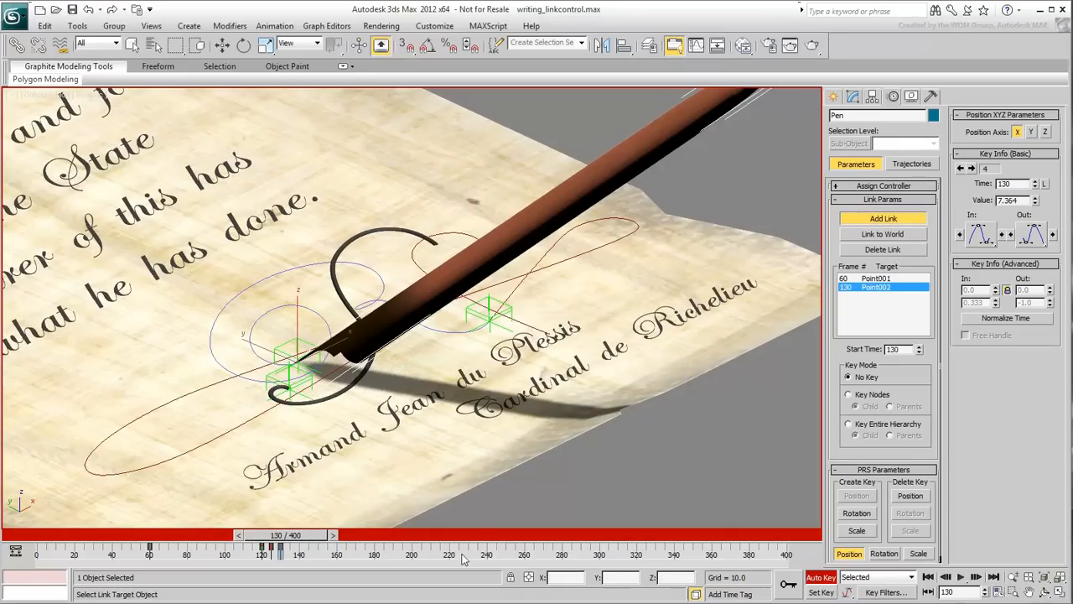
{"action": "left_click_drag", "start_coordinate": [281, 545], "coordinate": [249, 545]}
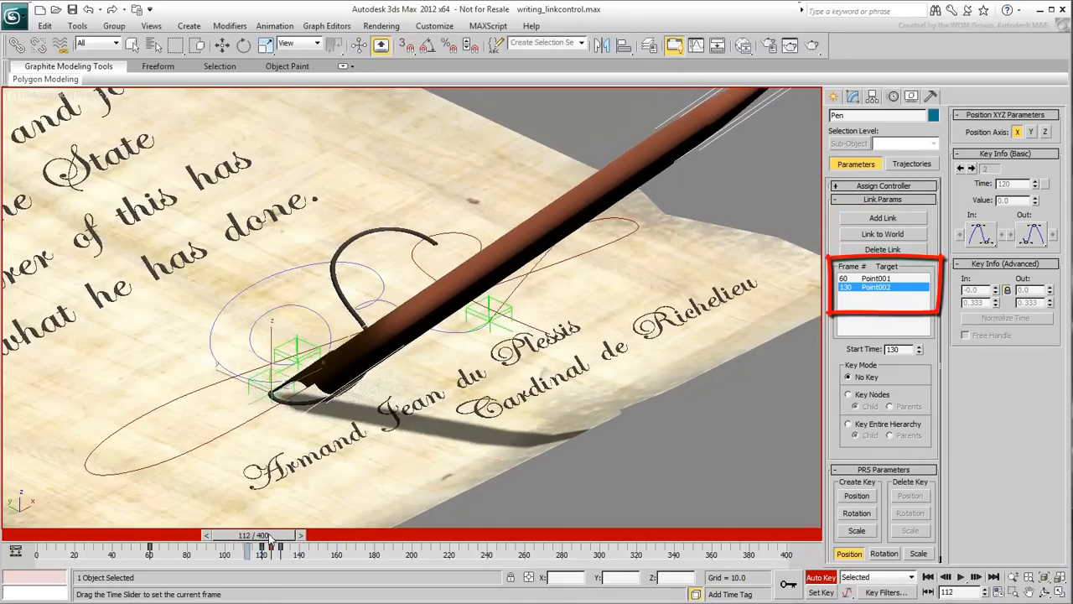
{"action": "left_click_drag", "start_coordinate": [262, 546], "coordinate": [281, 546]}
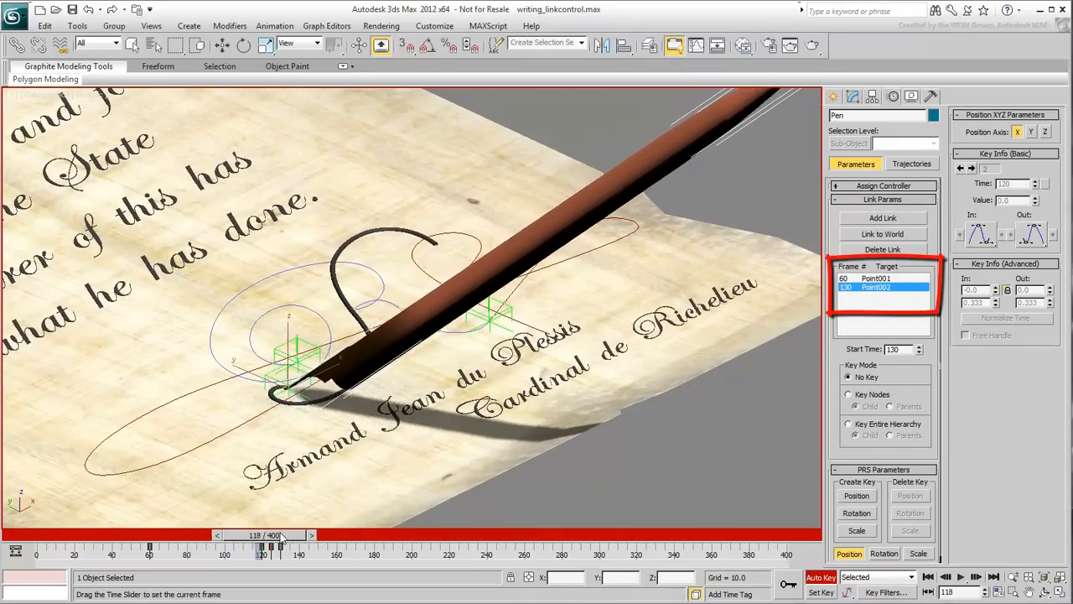
{"action": "left_click_drag", "start_coordinate": [264, 547], "coordinate": [293, 547]}
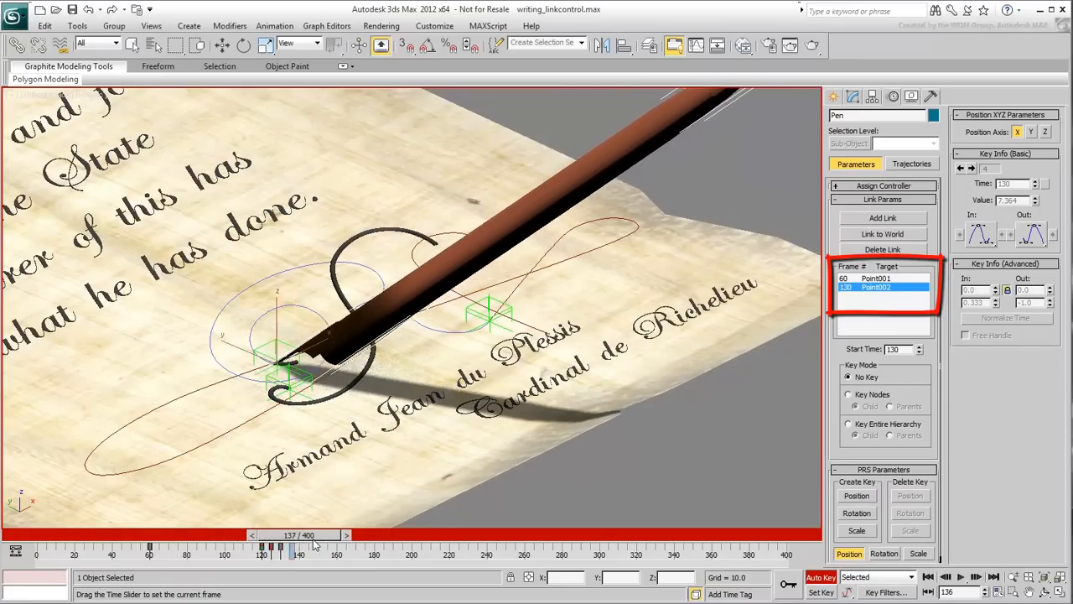
{"action": "left_click_drag", "start_coordinate": [293, 551], "coordinate": [358, 551]}
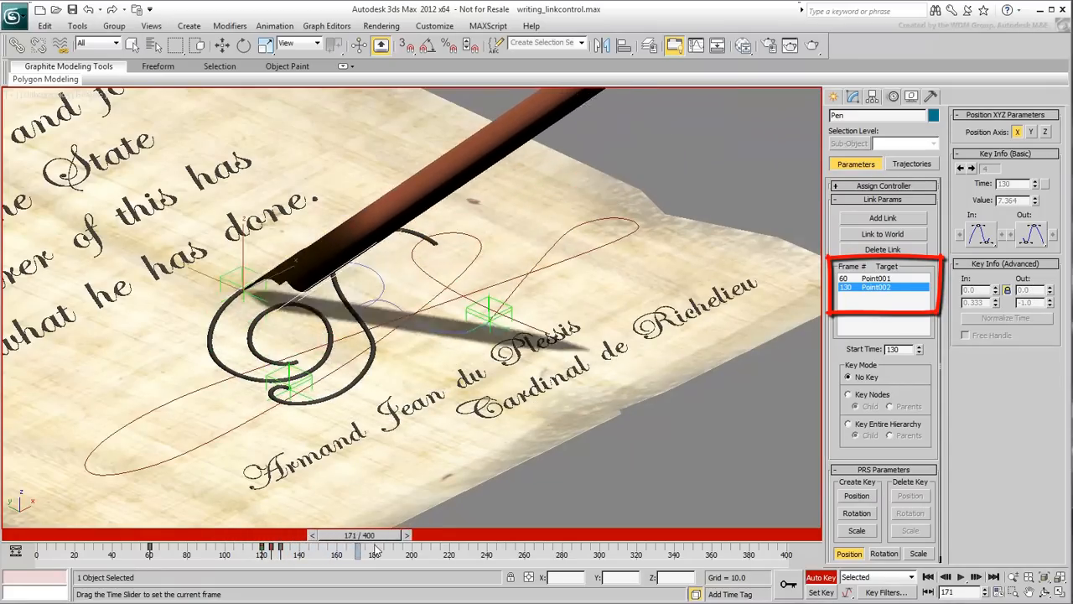
{"action": "left_click_drag", "start_coordinate": [376, 549], "coordinate": [449, 549]}
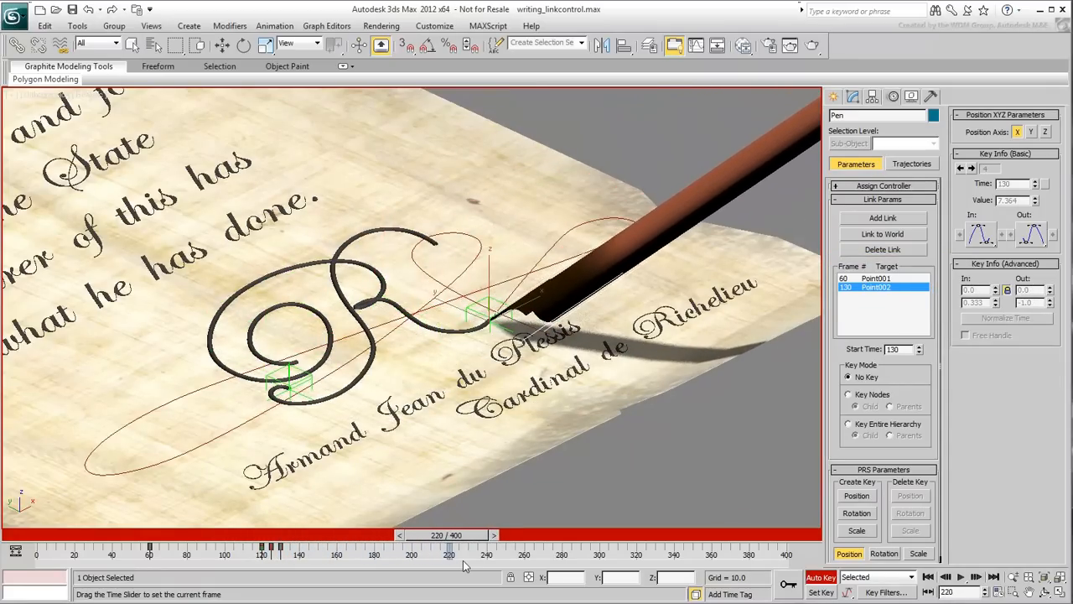
Add a Point003 link at frame 220 via Pick Object and scrub around the handoff.
{"action": "left_click", "coordinate": [883, 218]}
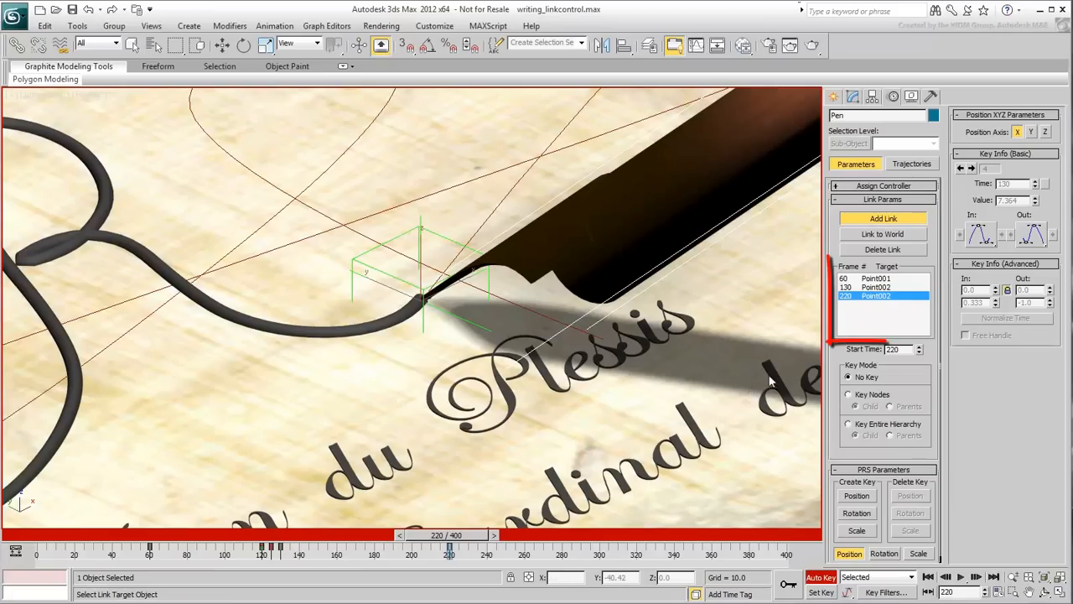
{"action": "mouse_move", "coordinate": [878, 310]}
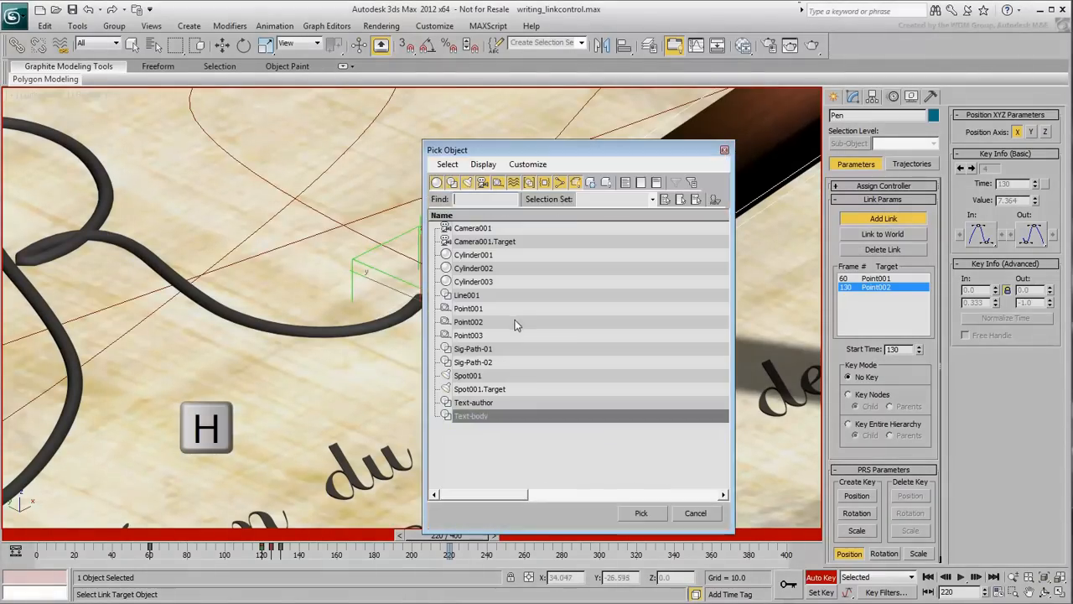
{"action": "left_click", "coordinate": [468, 335]}
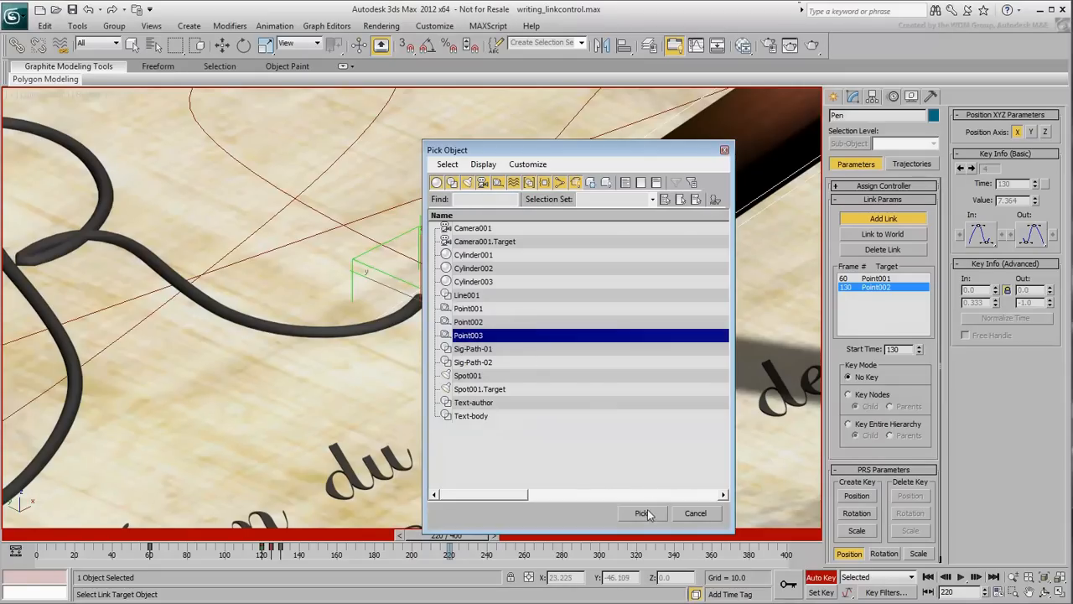
{"action": "left_click", "coordinate": [643, 512]}
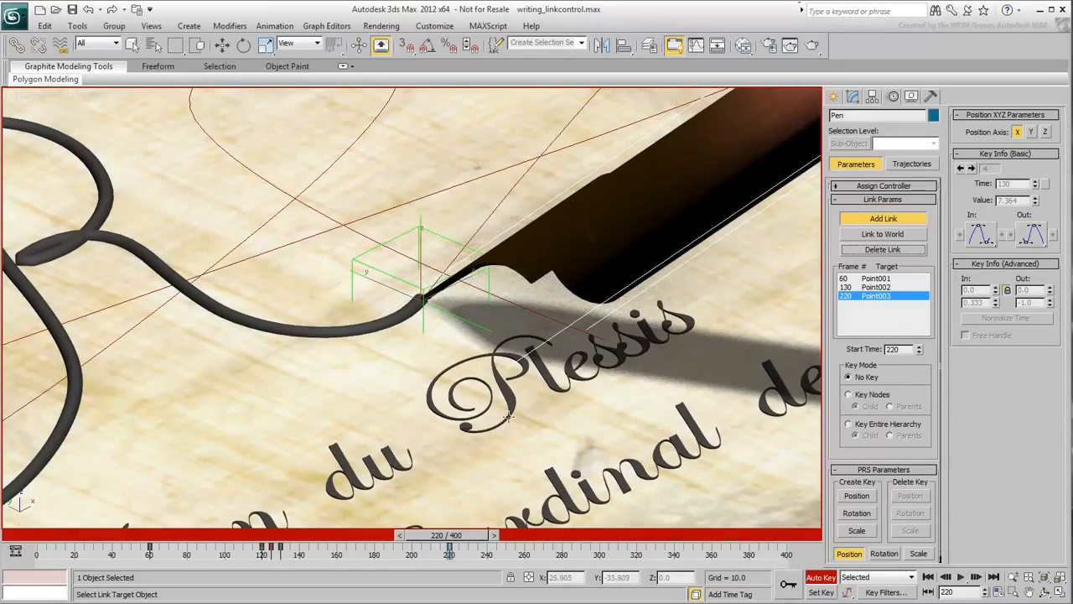
{"action": "left_click_drag", "start_coordinate": [450, 546], "coordinate": [444, 546]}
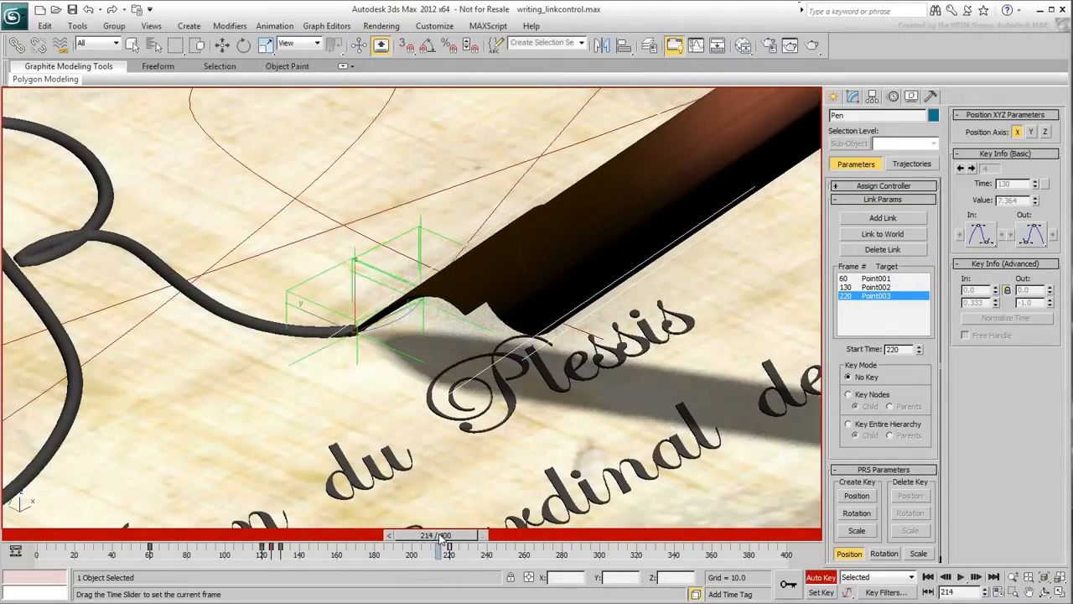
{"action": "left_click_drag", "start_coordinate": [444, 546], "coordinate": [478, 546]}
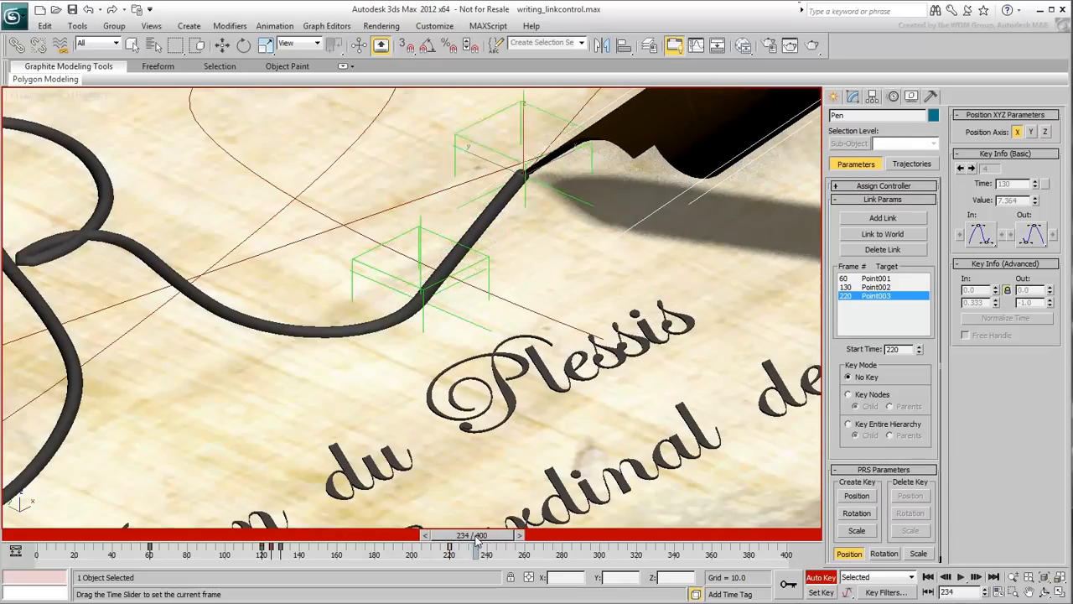
{"action": "left_click_drag", "start_coordinate": [478, 545], "coordinate": [436, 546]}
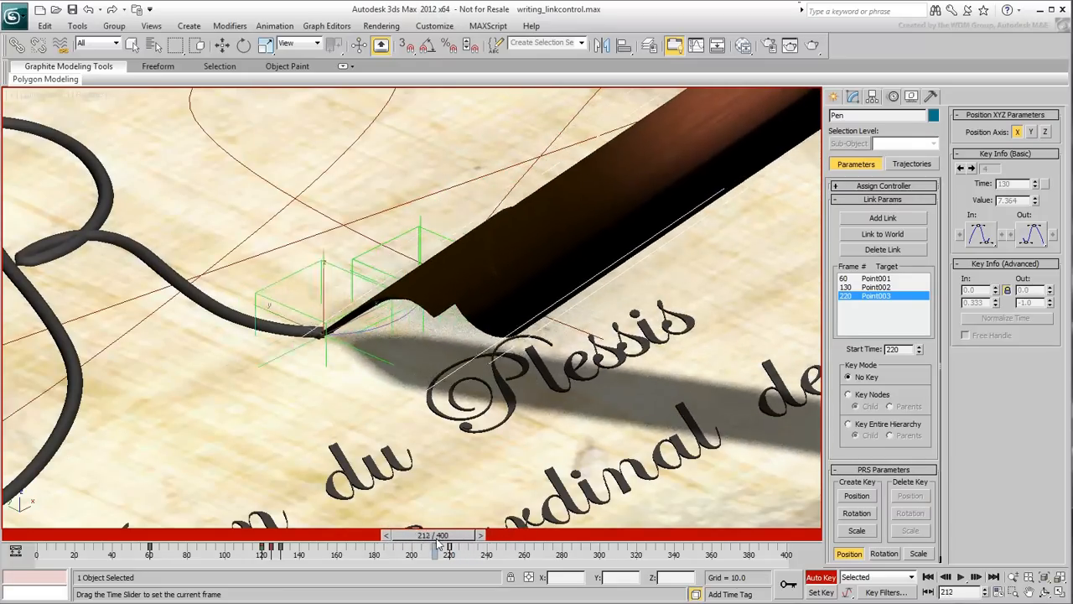
{"action": "left_click_drag", "start_coordinate": [437, 545], "coordinate": [450, 545]}
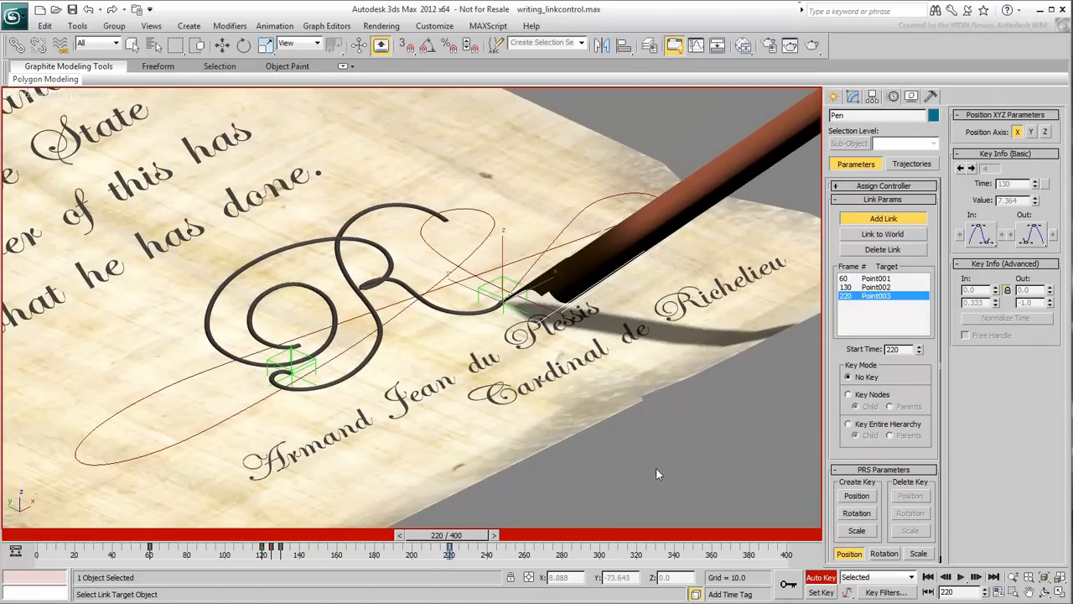
At frame 330, link the pen to World and key its position and rotation.
{"action": "left_click_drag", "start_coordinate": [448, 546], "coordinate": [659, 546]}
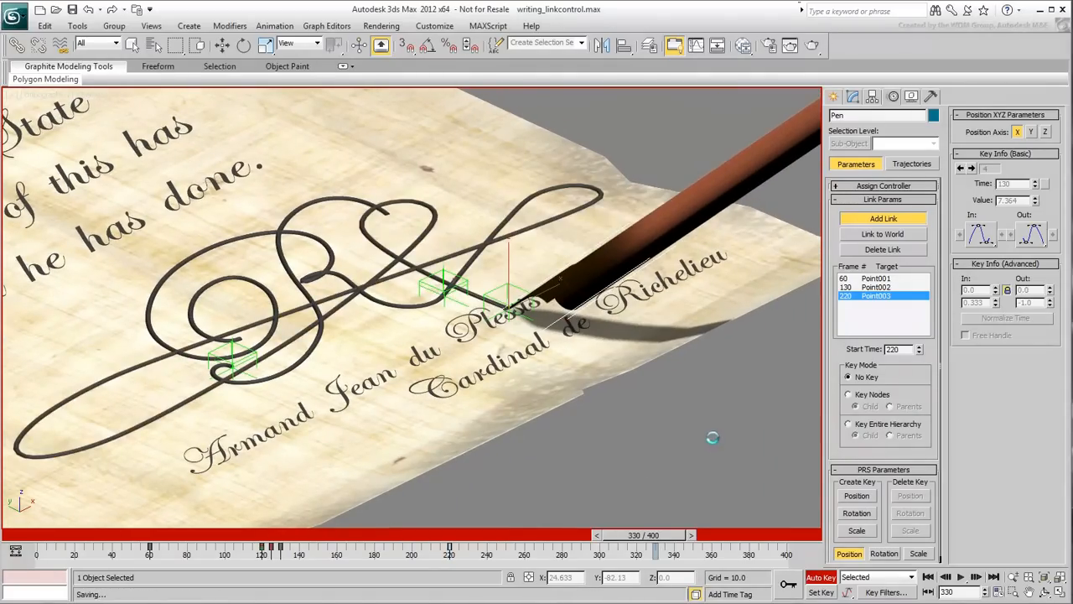
{"action": "left_click", "coordinate": [882, 233]}
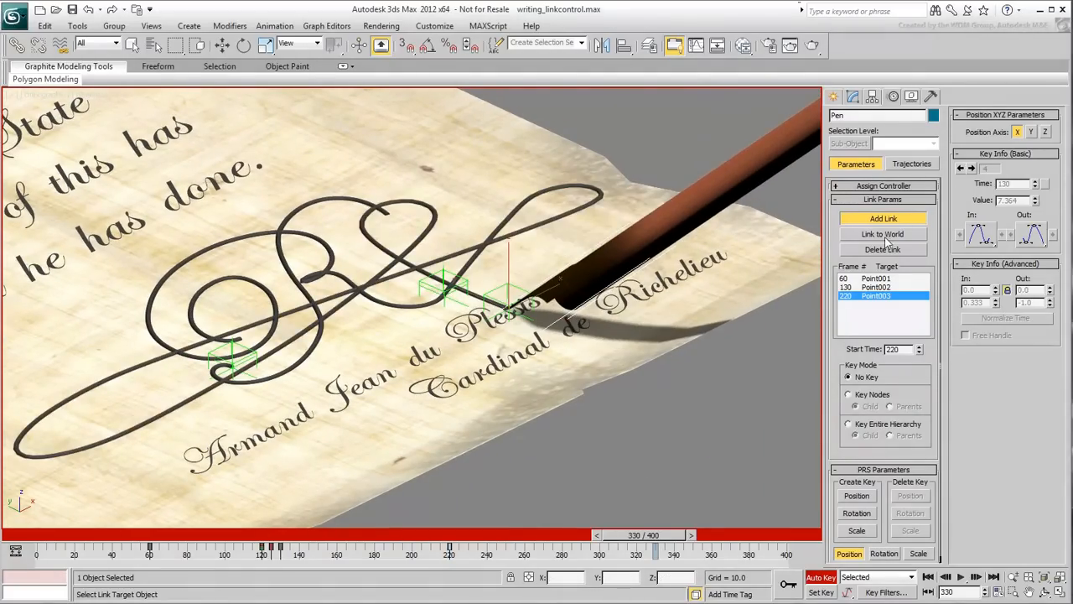
{"action": "left_click", "coordinate": [882, 233]}
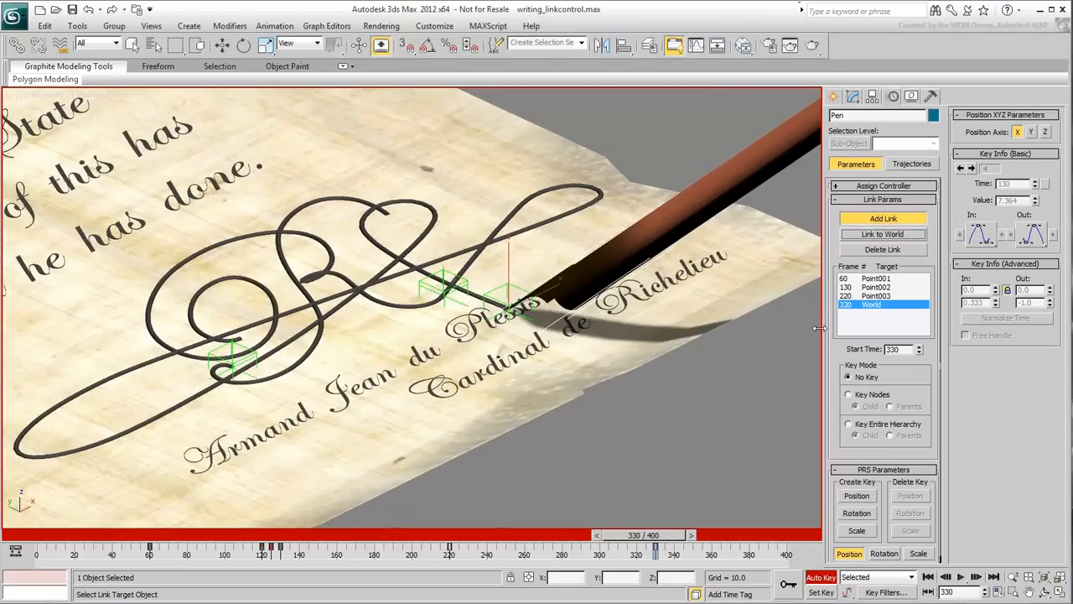
{"action": "mouse_move", "coordinate": [778, 340]}
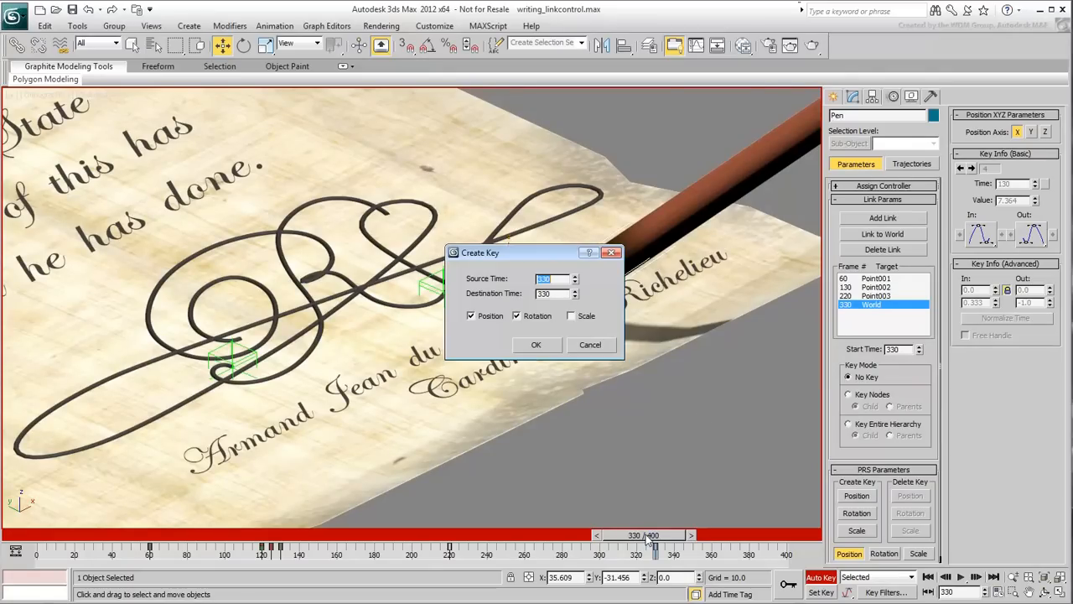
{"action": "left_click", "coordinate": [536, 345]}
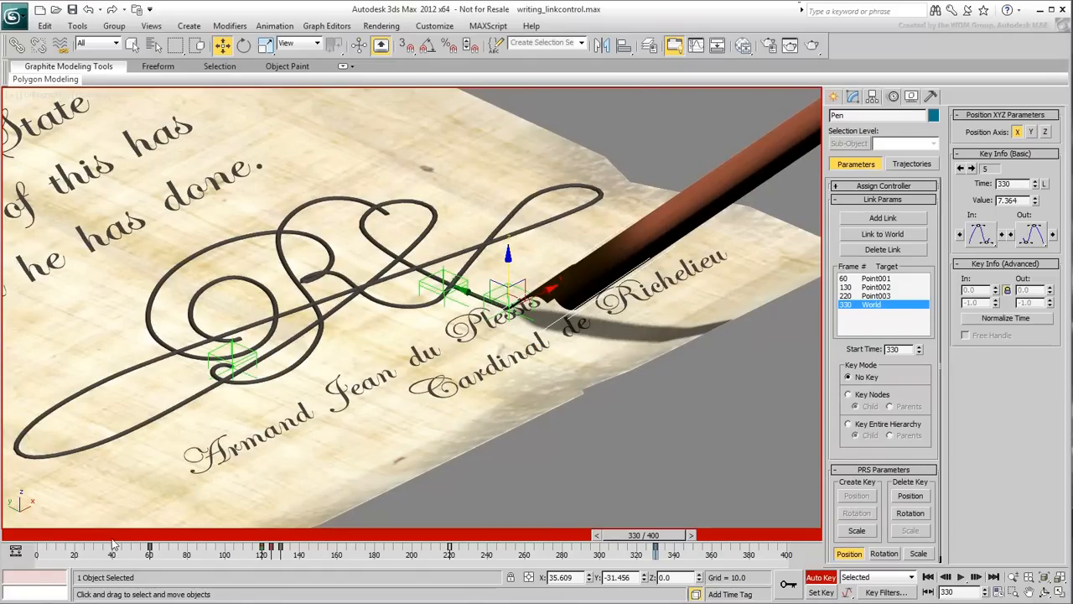
{"action": "left_click_drag", "start_coordinate": [657, 546], "coordinate": [243, 546]}
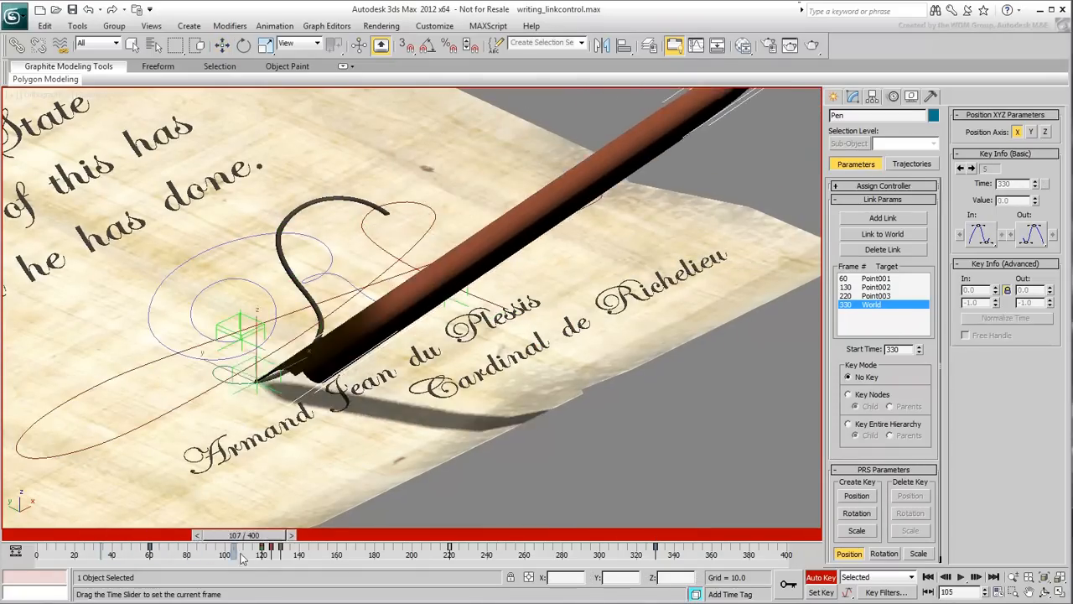
{"action": "left_click_drag", "start_coordinate": [239, 553], "coordinate": [425, 554]}
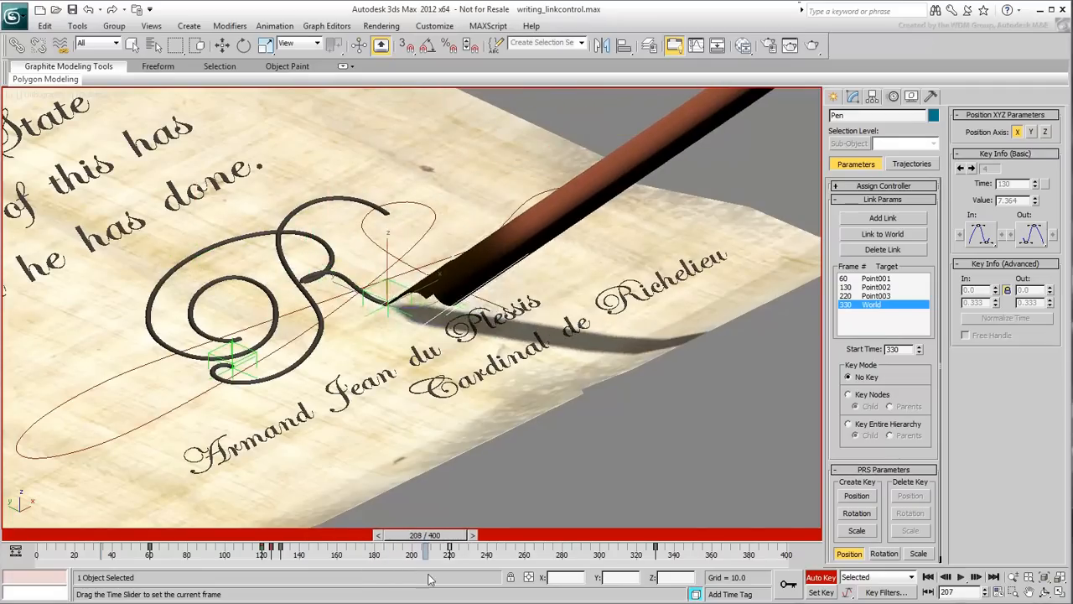
{"action": "left_click_drag", "start_coordinate": [426, 546], "coordinate": [619, 546]}
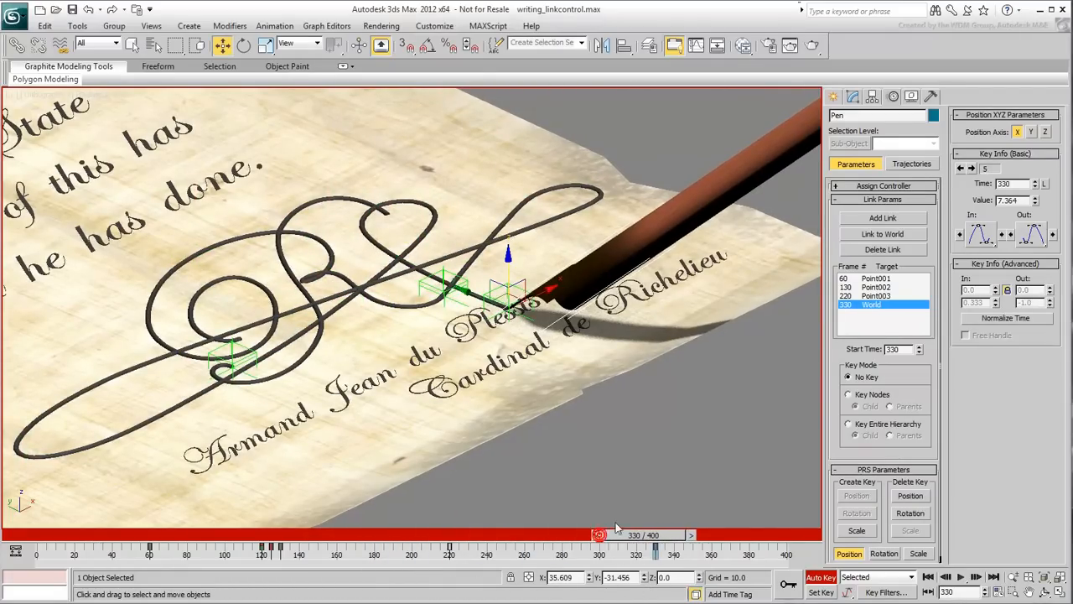
{"action": "left_click_drag", "start_coordinate": [656, 546], "coordinate": [159, 546]}
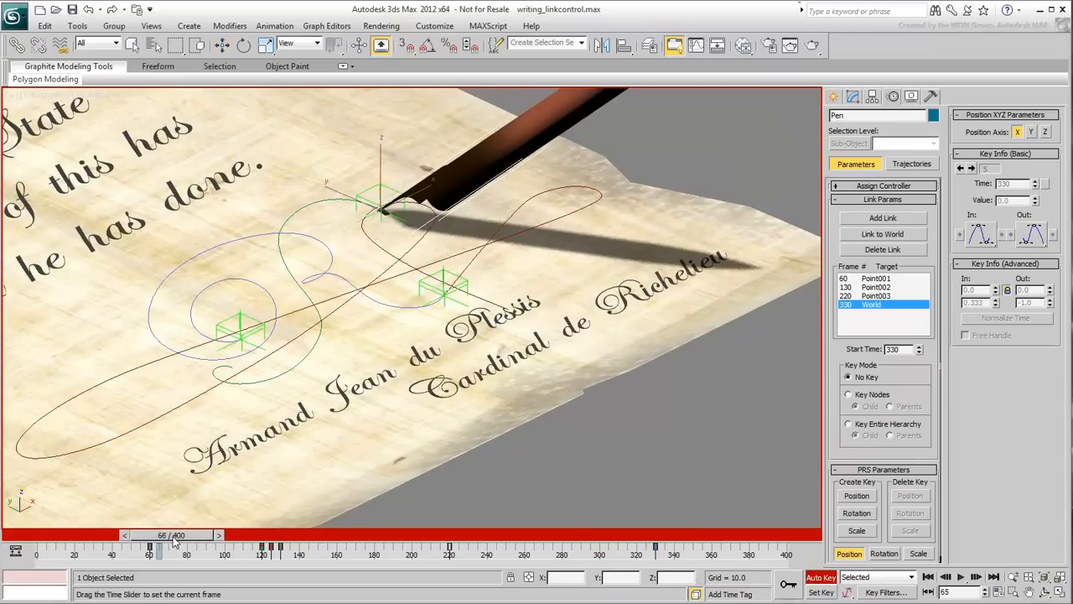
{"action": "left_click_drag", "start_coordinate": [162, 535], "coordinate": [202, 535]}
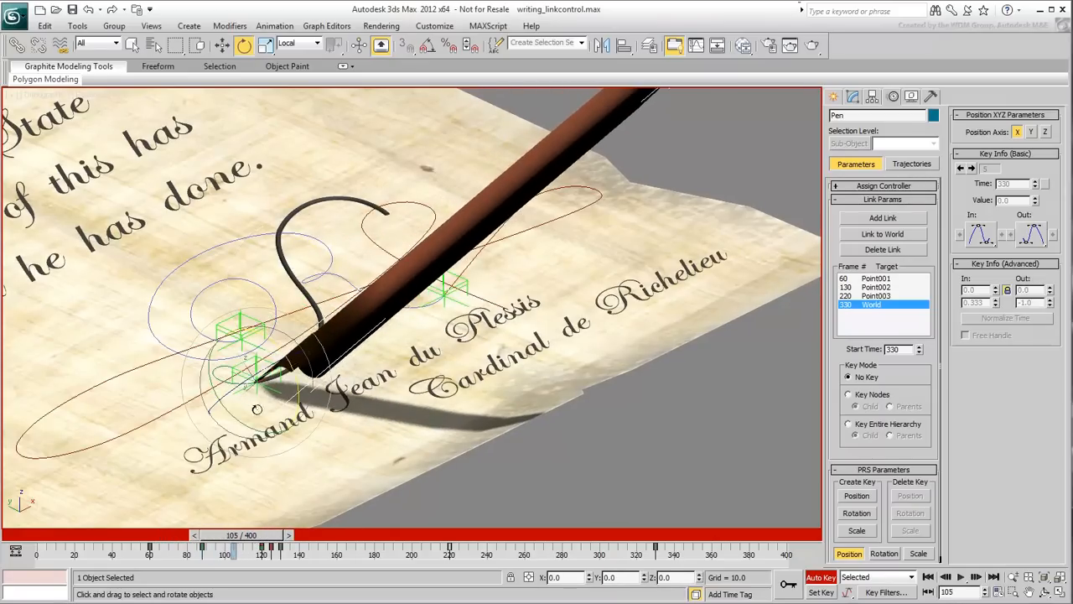
{"action": "left_click_drag", "start_coordinate": [235, 545], "coordinate": [317, 545]}
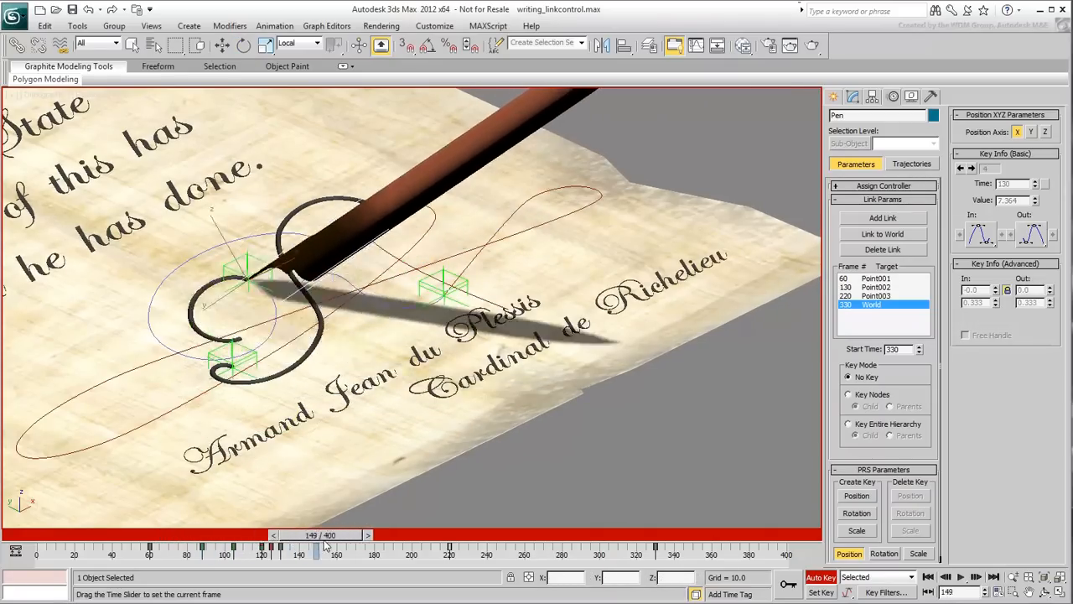
{"action": "left_click_drag", "start_coordinate": [317, 535], "coordinate": [337, 535]}
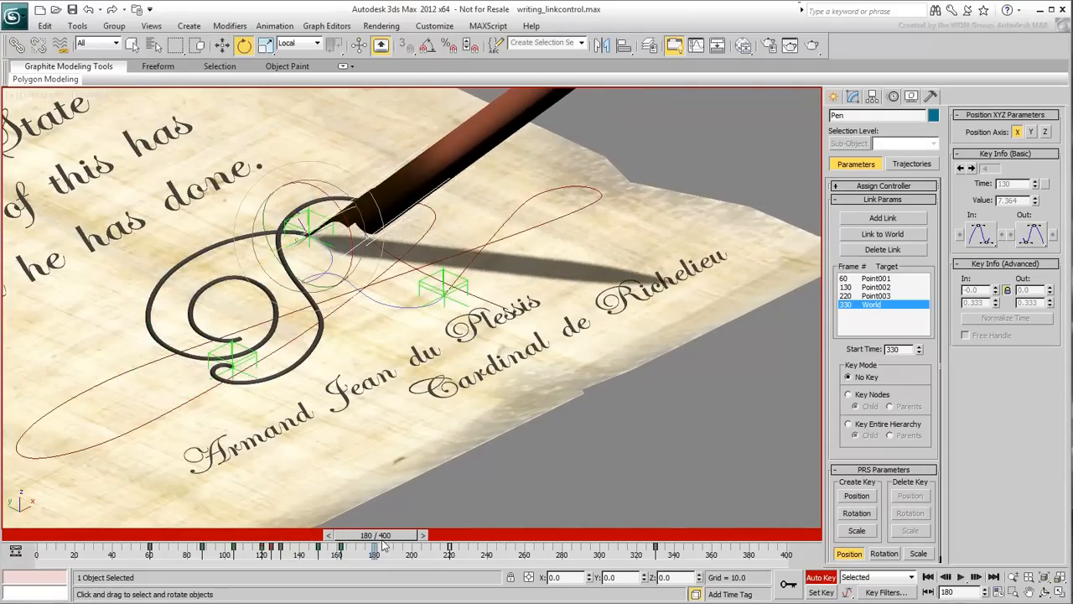
{"action": "left_click_drag", "start_coordinate": [375, 535], "coordinate": [411, 535]}
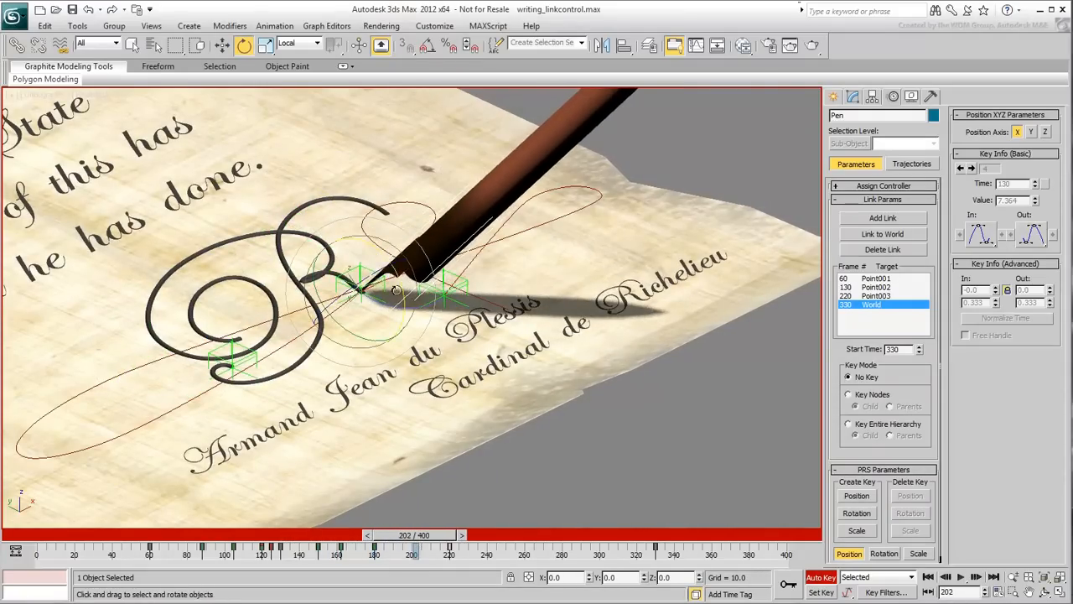
{"action": "left_click_drag", "start_coordinate": [412, 535], "coordinate": [445, 535]}
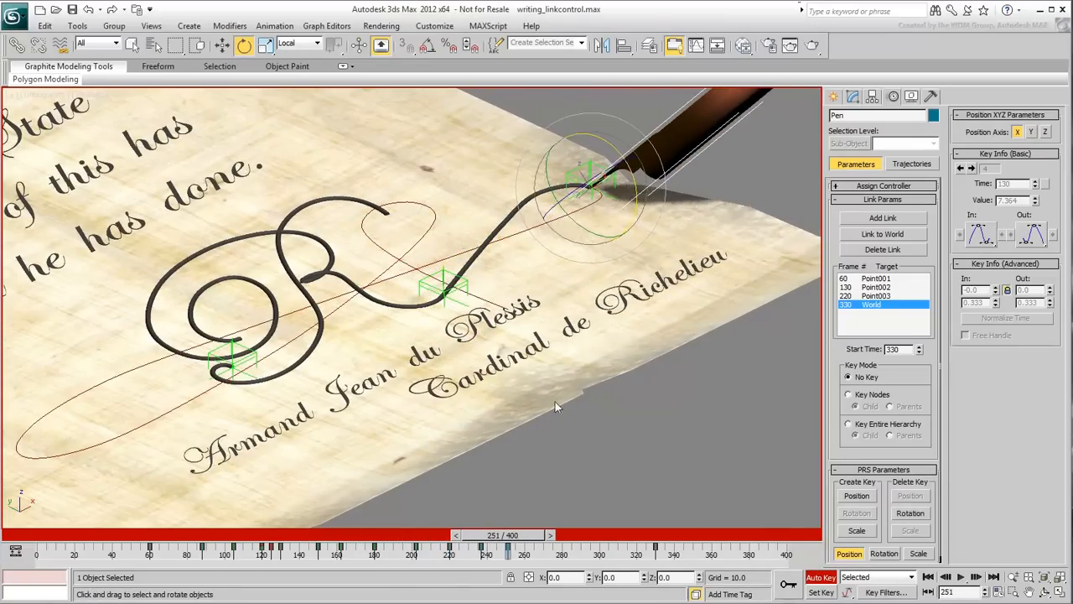
{"action": "left_click_drag", "start_coordinate": [507, 535], "coordinate": [540, 535]}
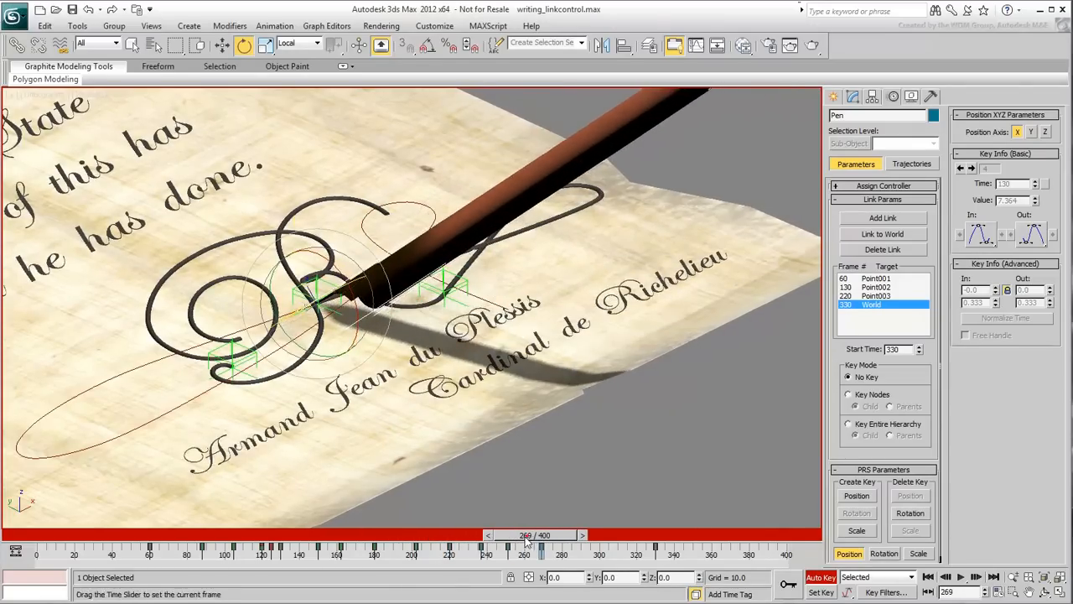
{"action": "left_click_drag", "start_coordinate": [541, 545], "coordinate": [564, 545]}
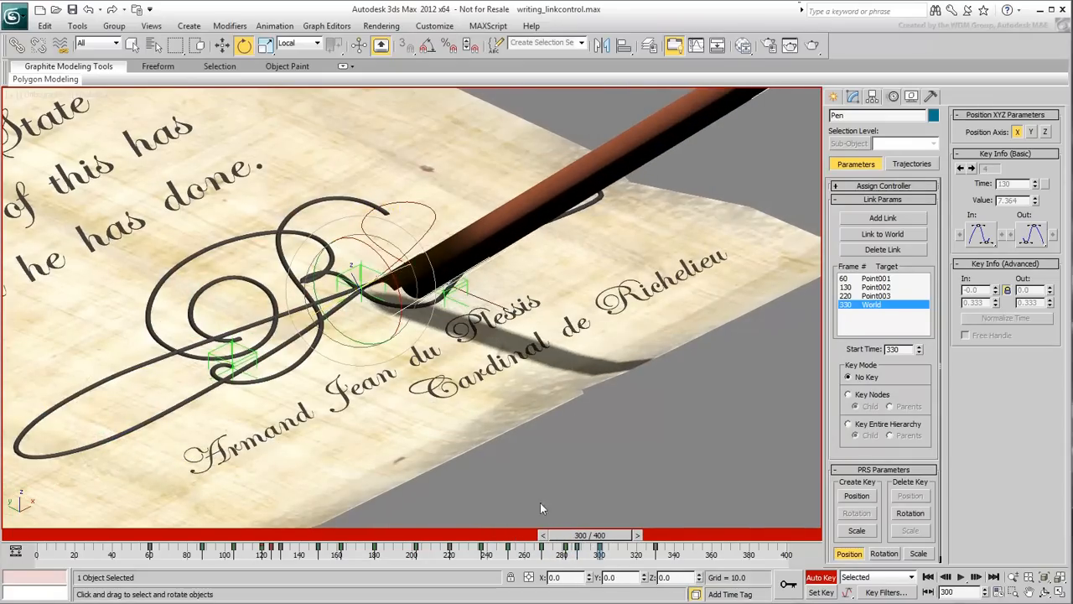
{"action": "left_click_drag", "start_coordinate": [600, 535], "coordinate": [624, 535]}
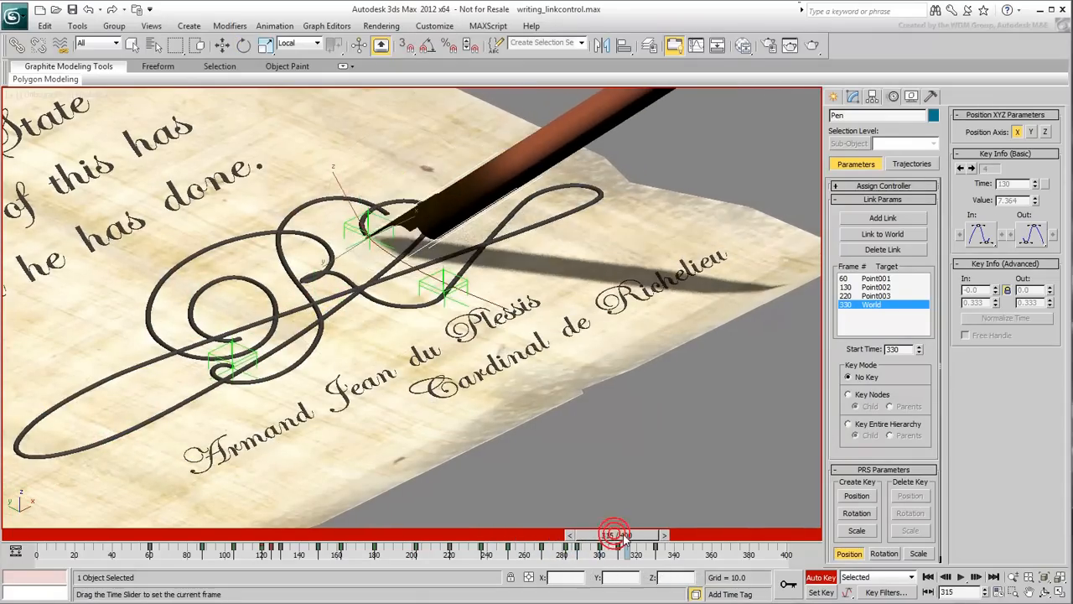
{"action": "left_click_drag", "start_coordinate": [614, 535], "coordinate": [621, 535]}
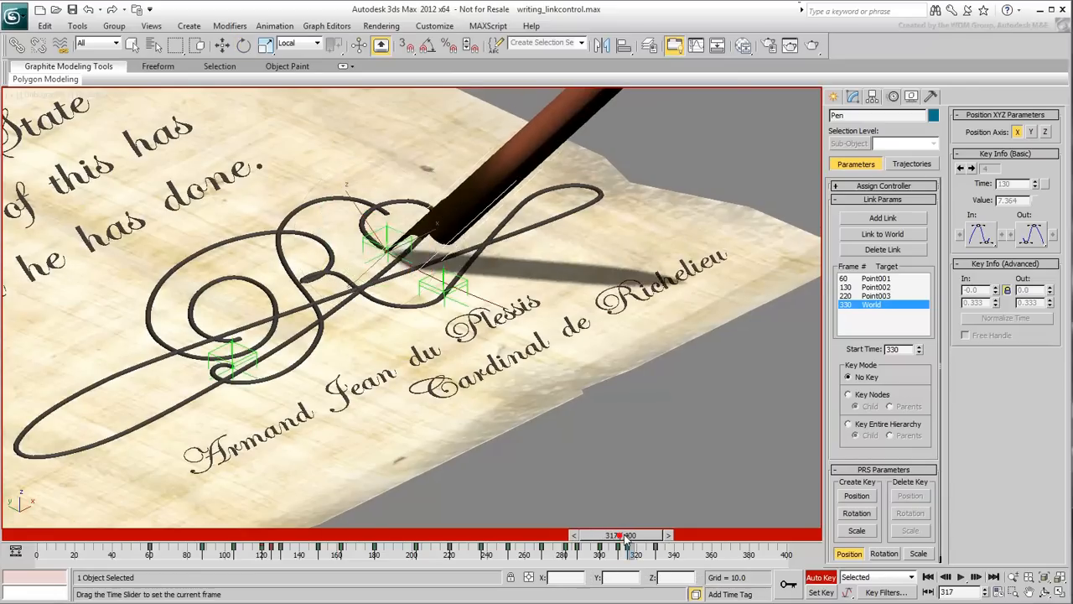
{"action": "left_click_drag", "start_coordinate": [620, 536], "coordinate": [645, 535]}
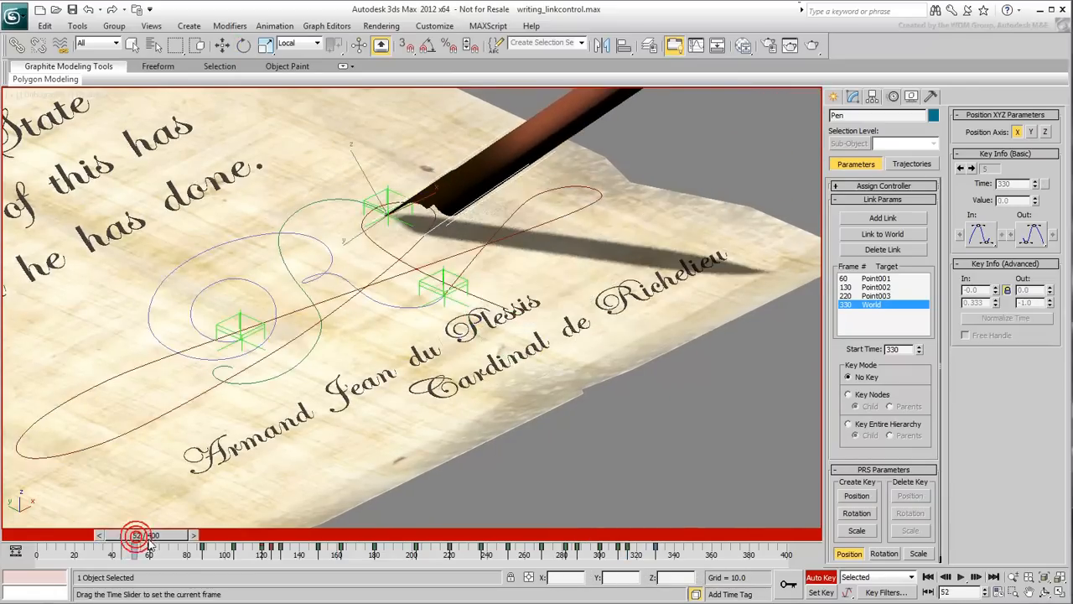
{"action": "left_click_drag", "start_coordinate": [137, 535], "coordinate": [252, 535]}
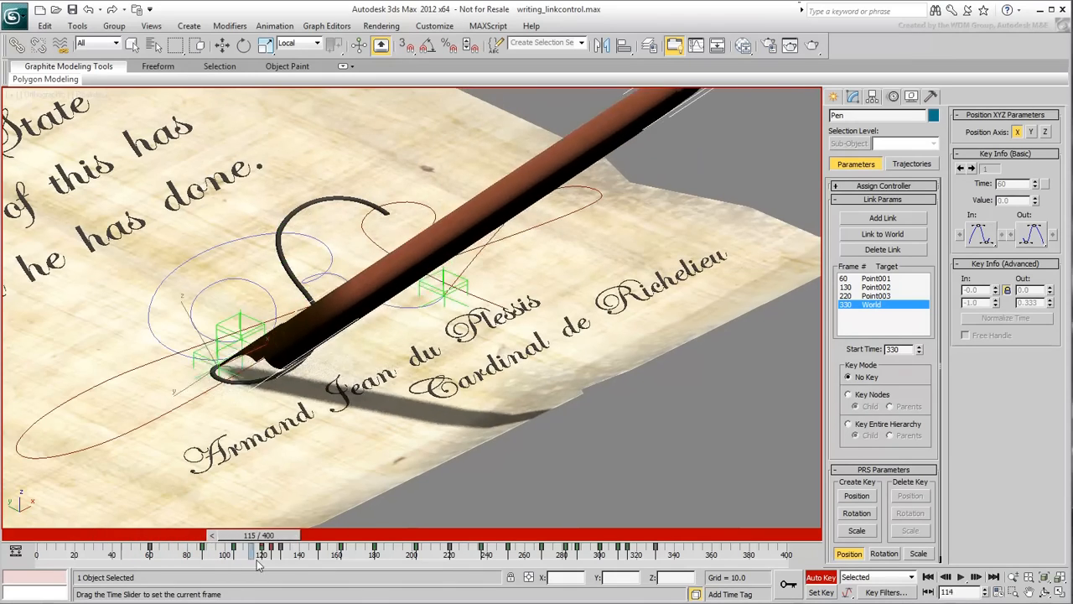
{"action": "left_click_drag", "start_coordinate": [262, 552], "coordinate": [356, 552]}
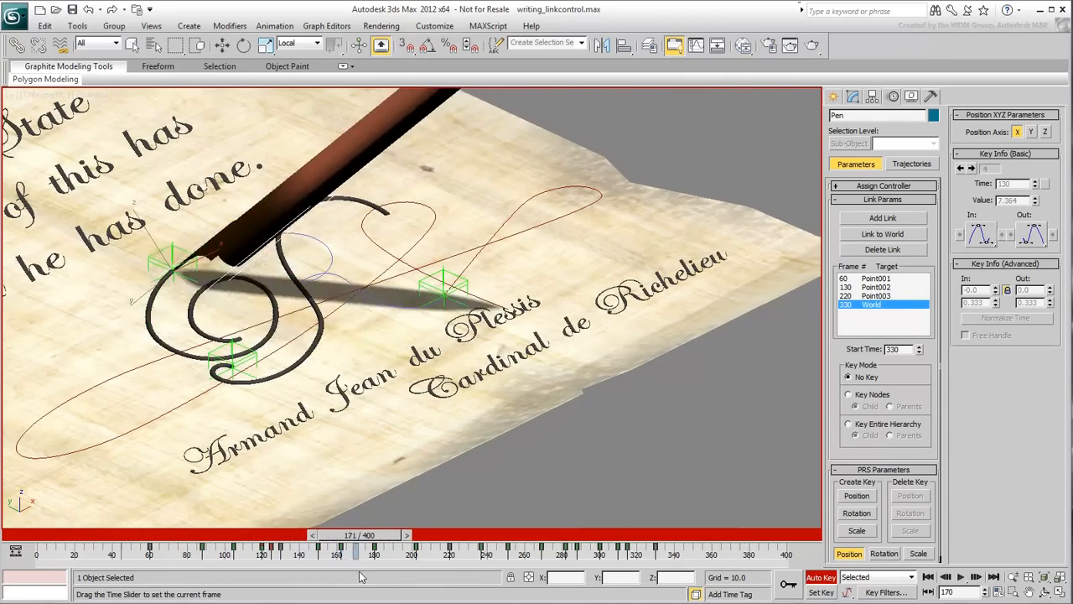
{"action": "left_click_drag", "start_coordinate": [355, 549], "coordinate": [462, 549]}
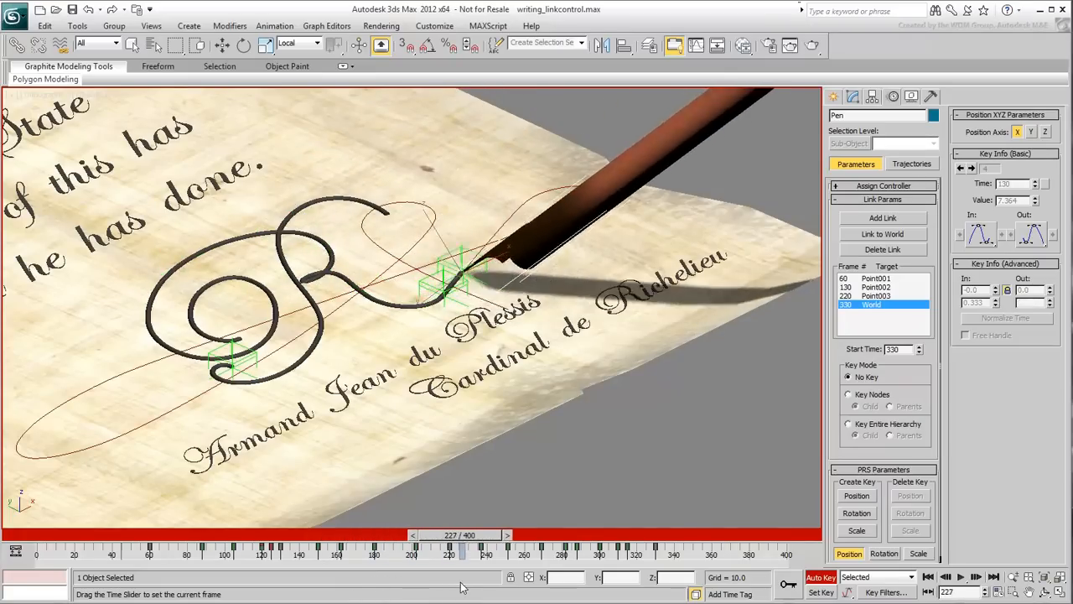
{"action": "left_click_drag", "start_coordinate": [464, 550], "coordinate": [573, 550]}
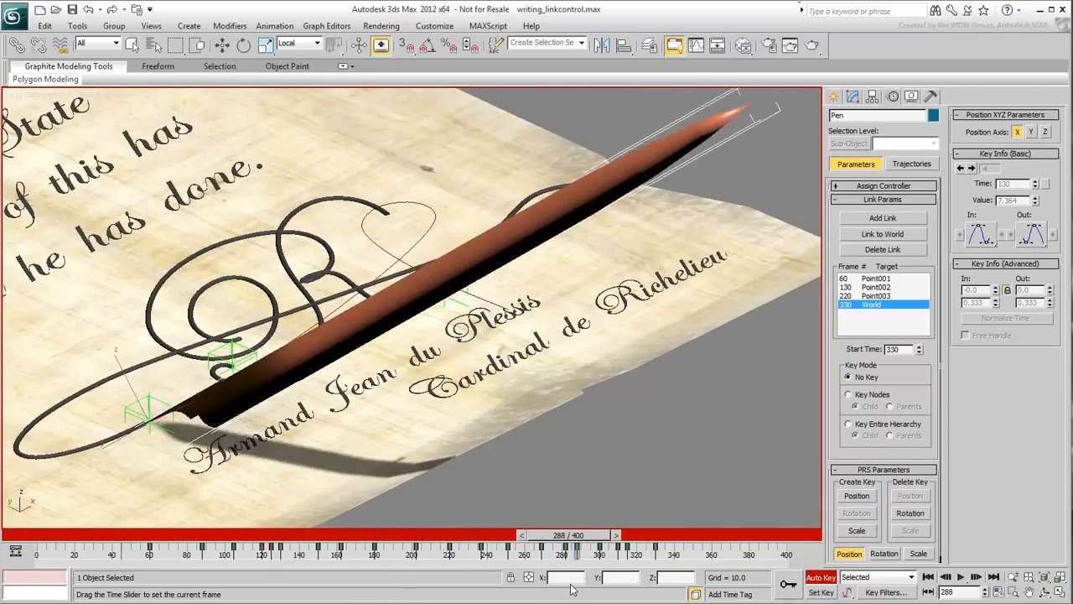
{"action": "left_click_drag", "start_coordinate": [562, 545], "coordinate": [625, 544]}
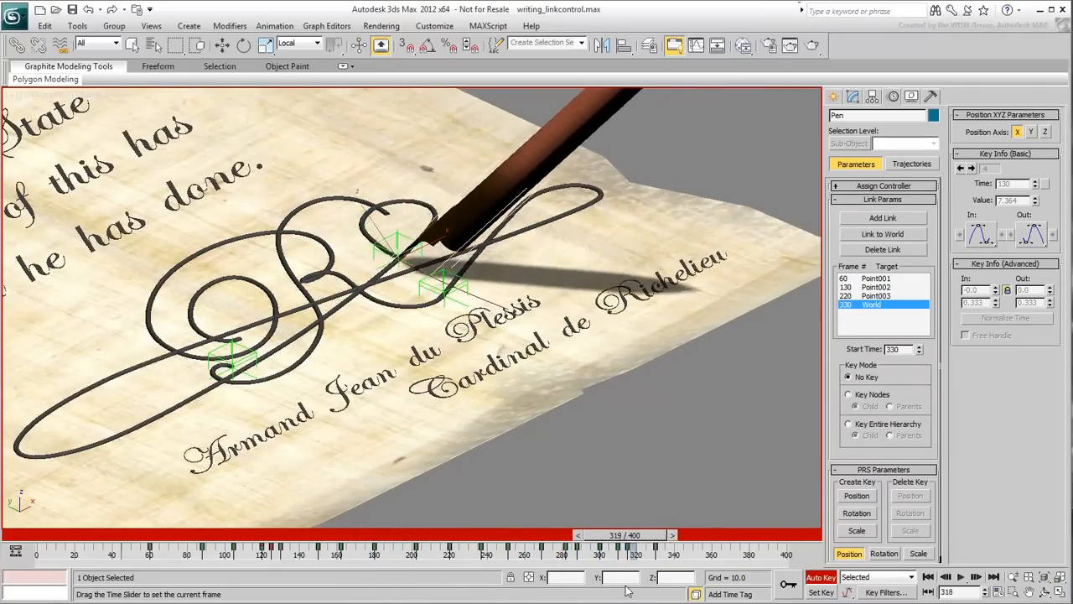
{"action": "left_click_drag", "start_coordinate": [625, 545], "coordinate": [671, 545]}
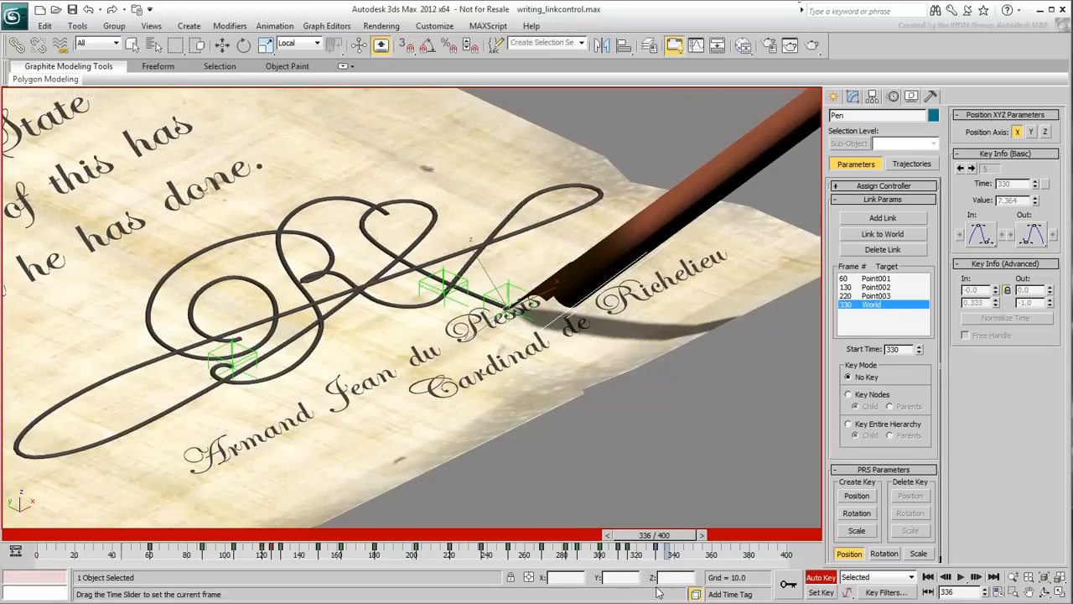
At frame 370, use Rotate from the quad menu to key a lifted-off tilt for the pen.
{"action": "left_click", "coordinate": [243, 45]}
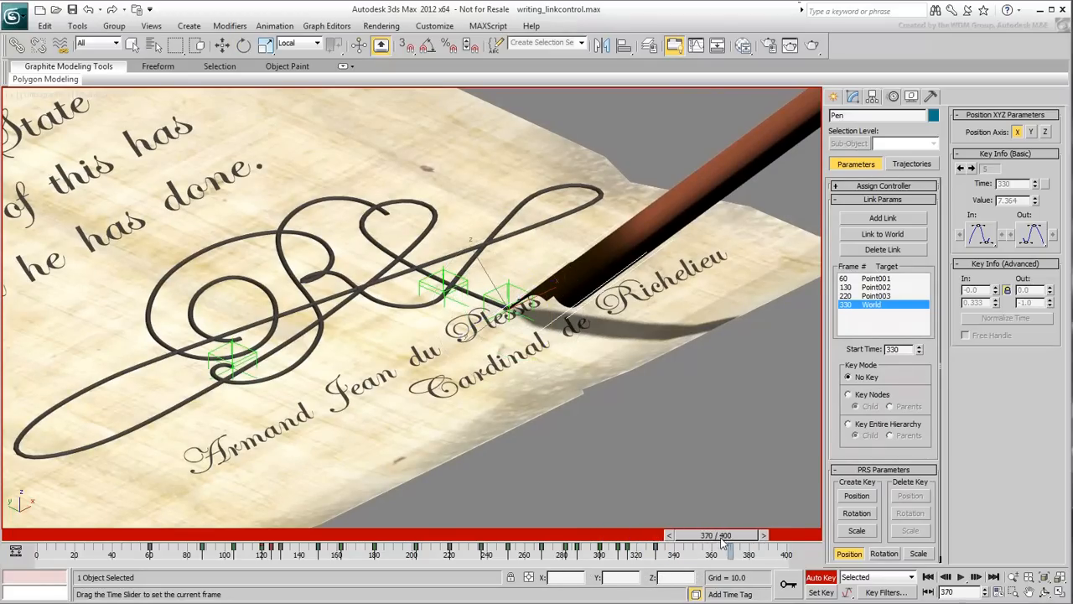
{"action": "right_click", "coordinate": [503, 369]}
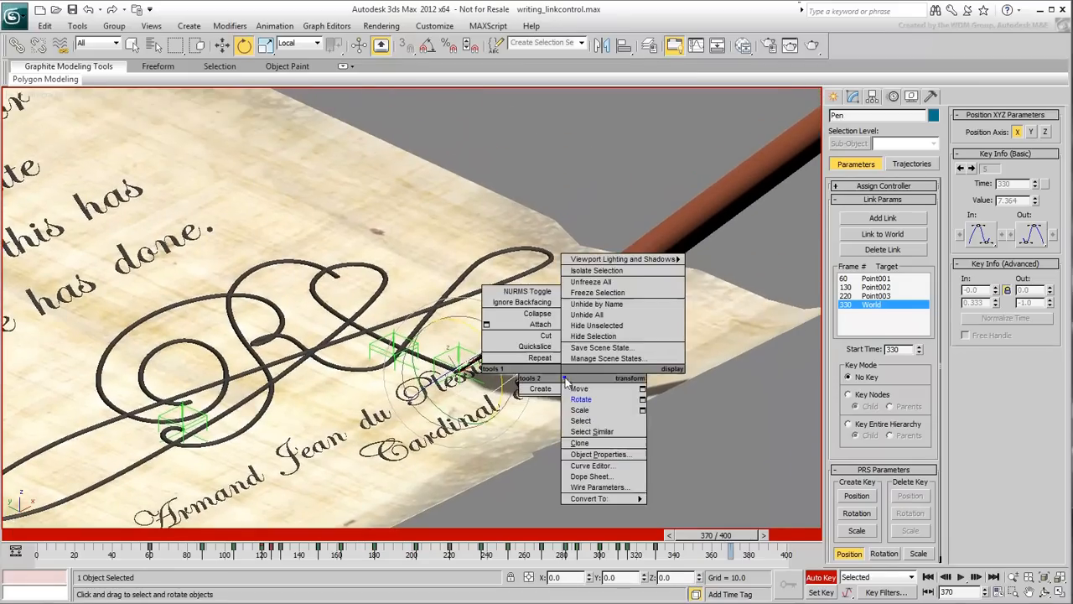
{"action": "left_click", "coordinate": [579, 388]}
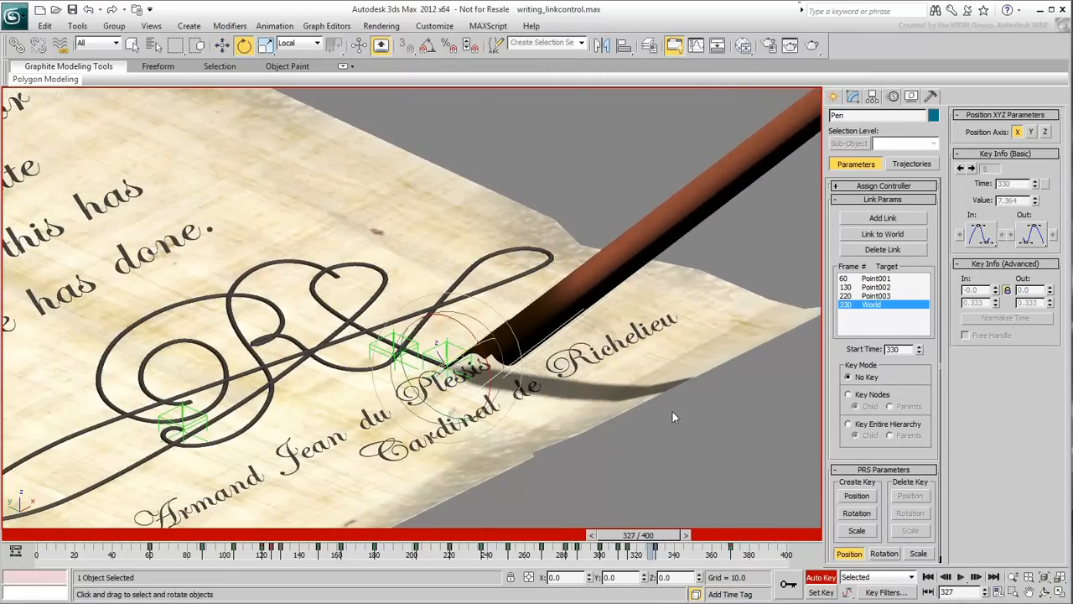
{"action": "left_click_drag", "start_coordinate": [650, 535], "coordinate": [428, 535]}
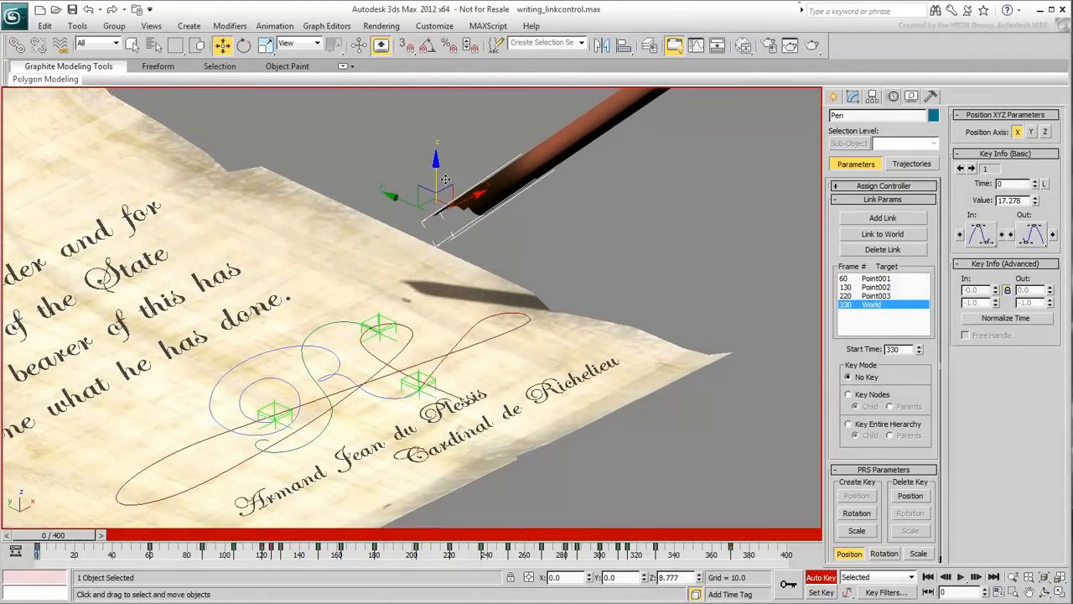
Key the pen's starting tilt at frame 0 with Rotate, then check its pose at frame 24.
{"action": "left_click", "coordinate": [242, 45]}
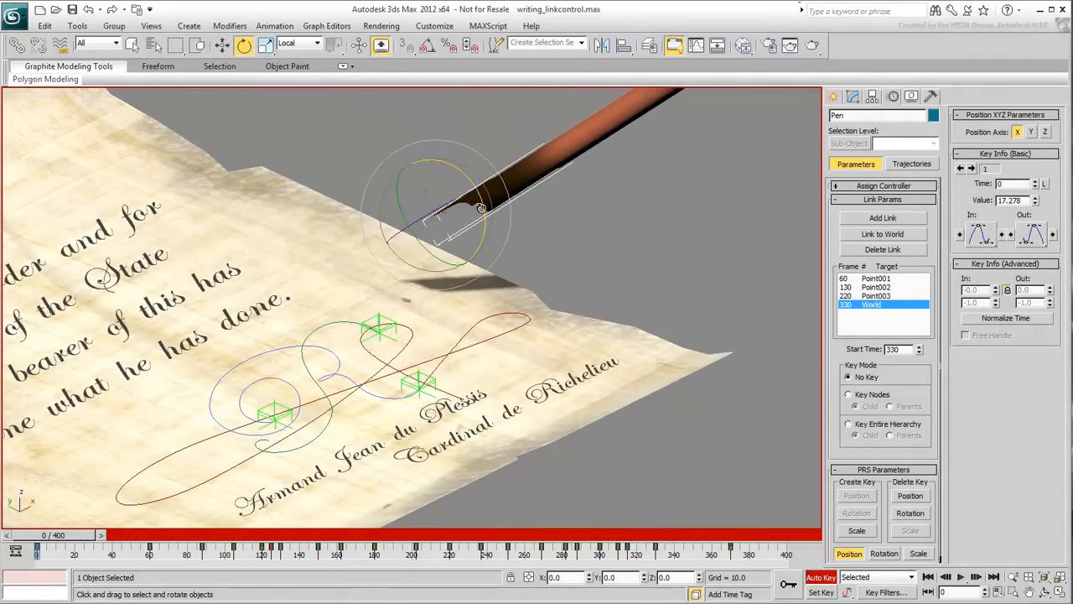
{"action": "left_click_drag", "start_coordinate": [37, 545], "coordinate": [130, 545]}
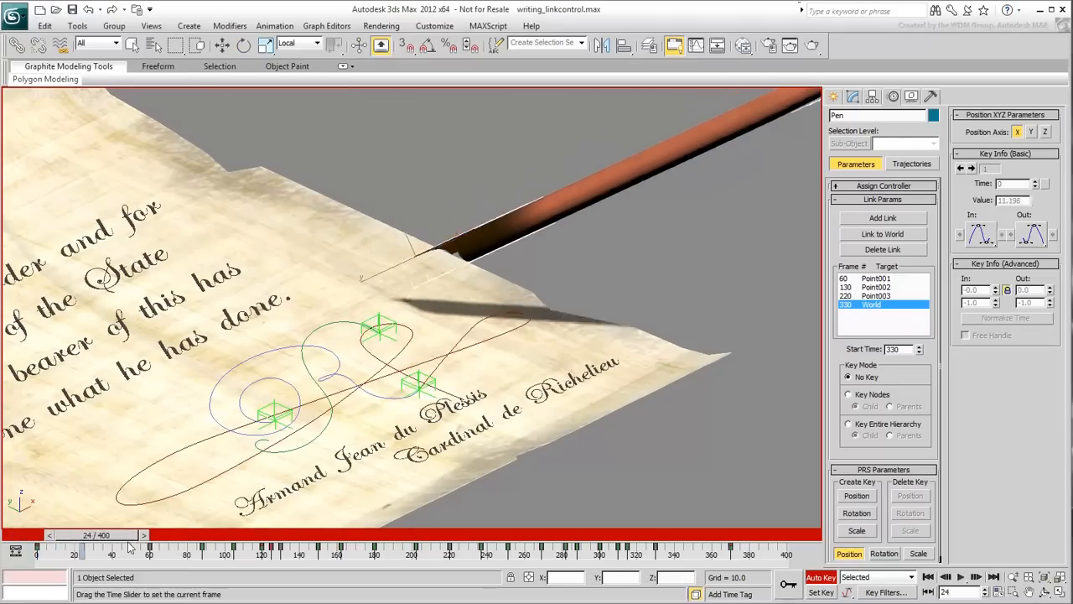
{"action": "left_click_drag", "start_coordinate": [130, 545], "coordinate": [36, 545]}
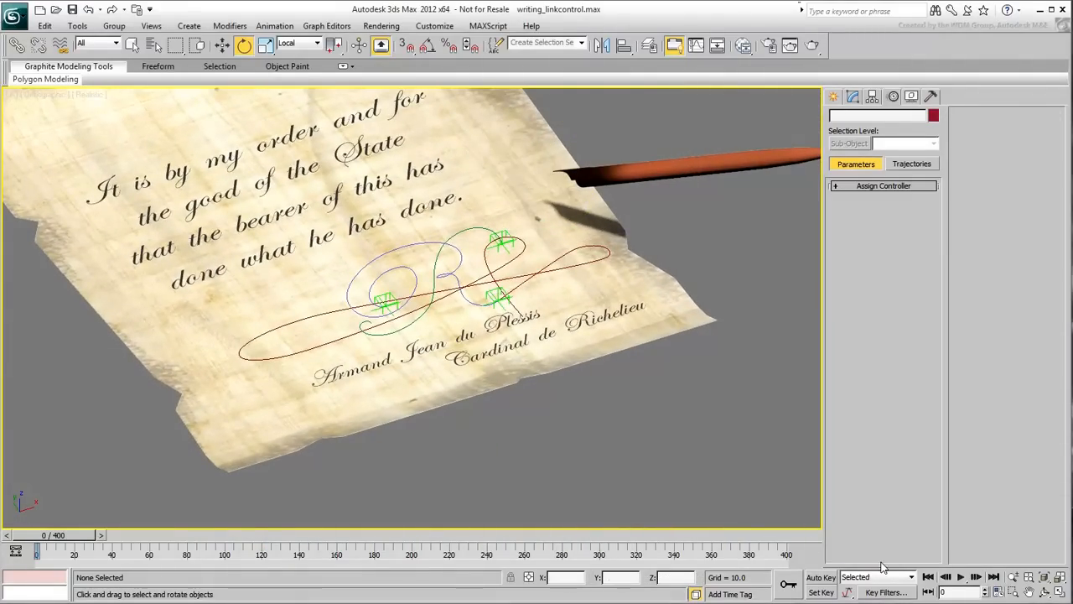
Scrub the timeline in the Camera001 view to preview the pen descending, then return to frame 0.
{"action": "left_click", "coordinate": [960, 576]}
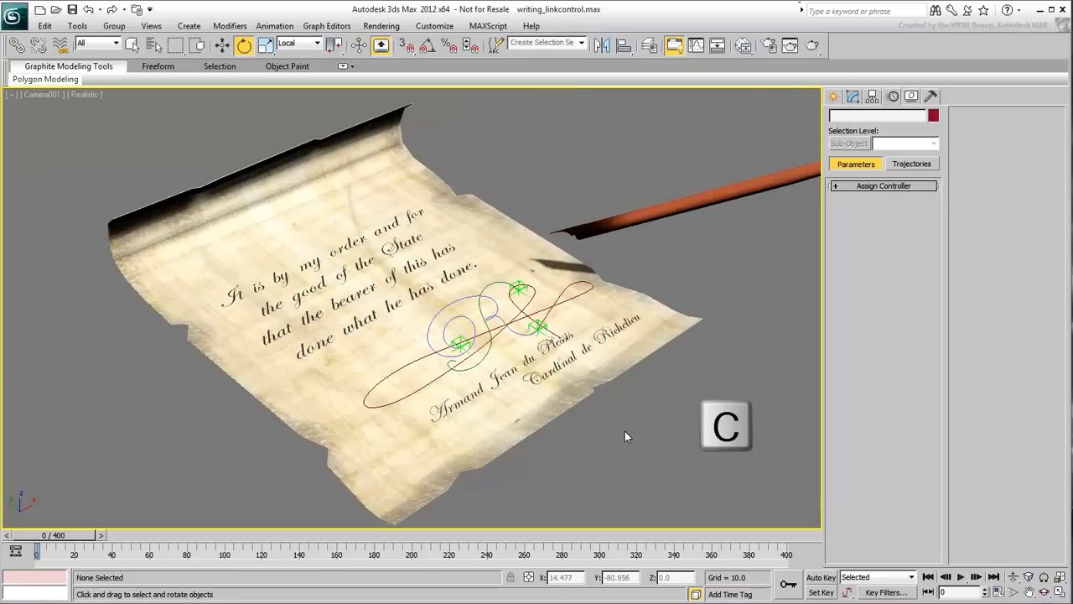
{"action": "left_click_drag", "start_coordinate": [37, 550], "coordinate": [139, 550]}
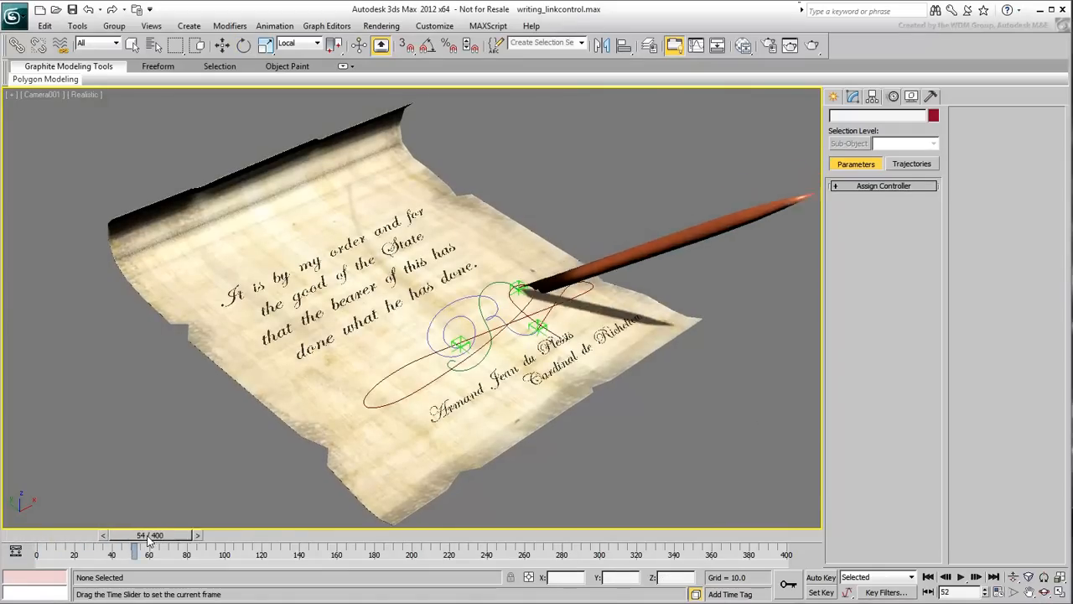
{"action": "left_click_drag", "start_coordinate": [134, 535], "coordinate": [183, 535]}
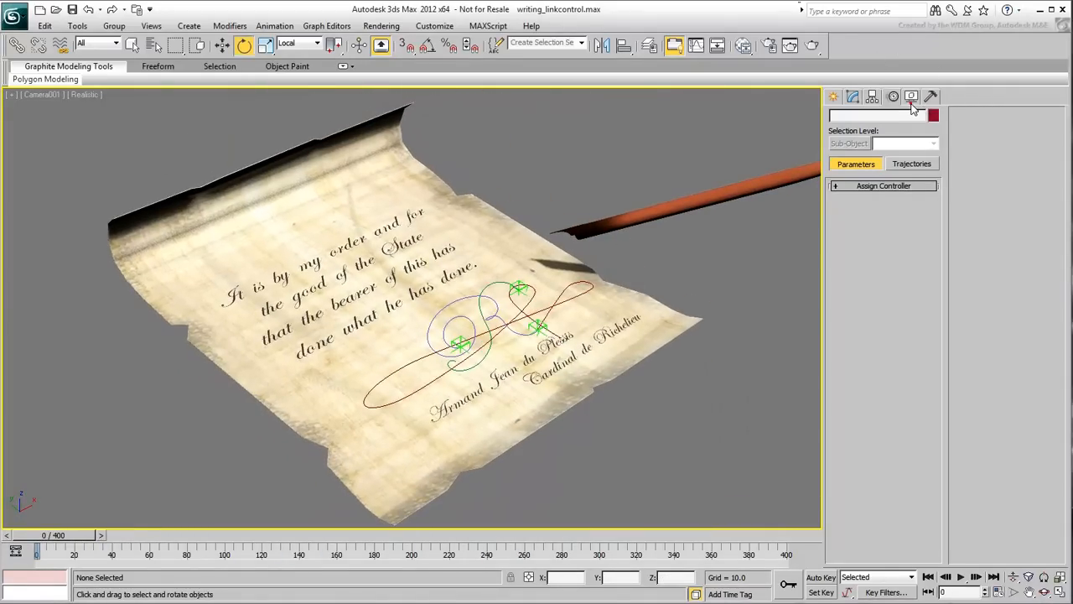
Hide Shapes and Helpers by category, then play the animation through the full signature.
{"action": "left_click", "coordinate": [912, 96]}
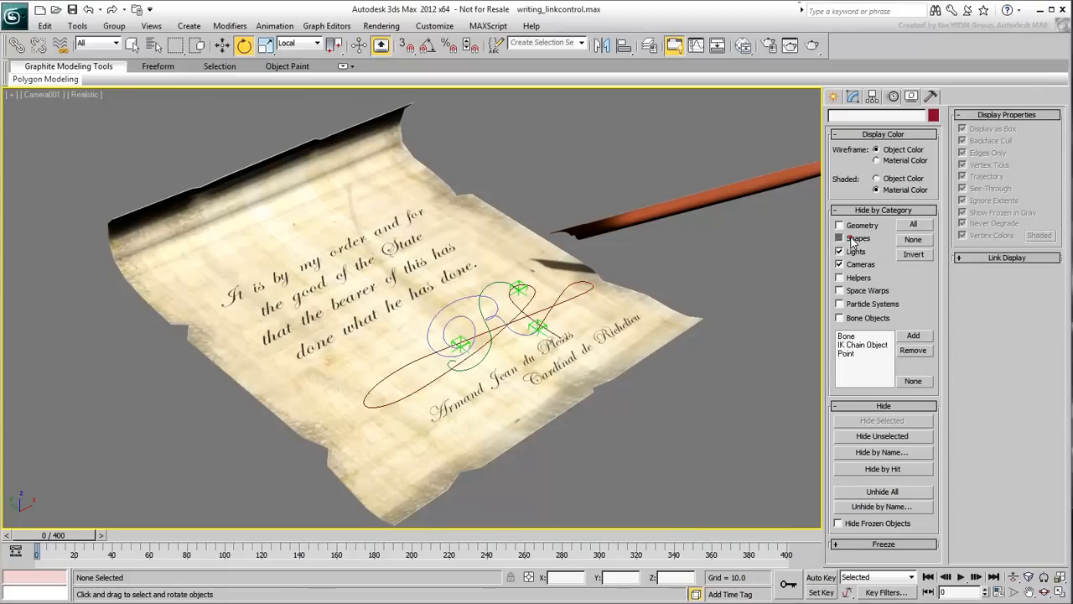
{"action": "left_click", "coordinate": [839, 239]}
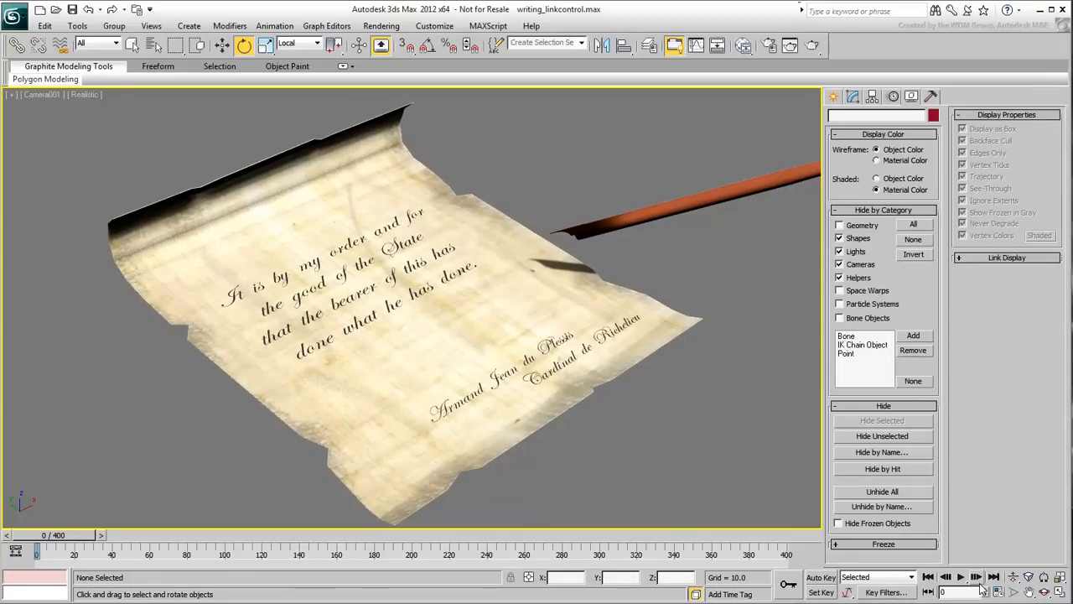
{"action": "left_click", "coordinate": [960, 577]}
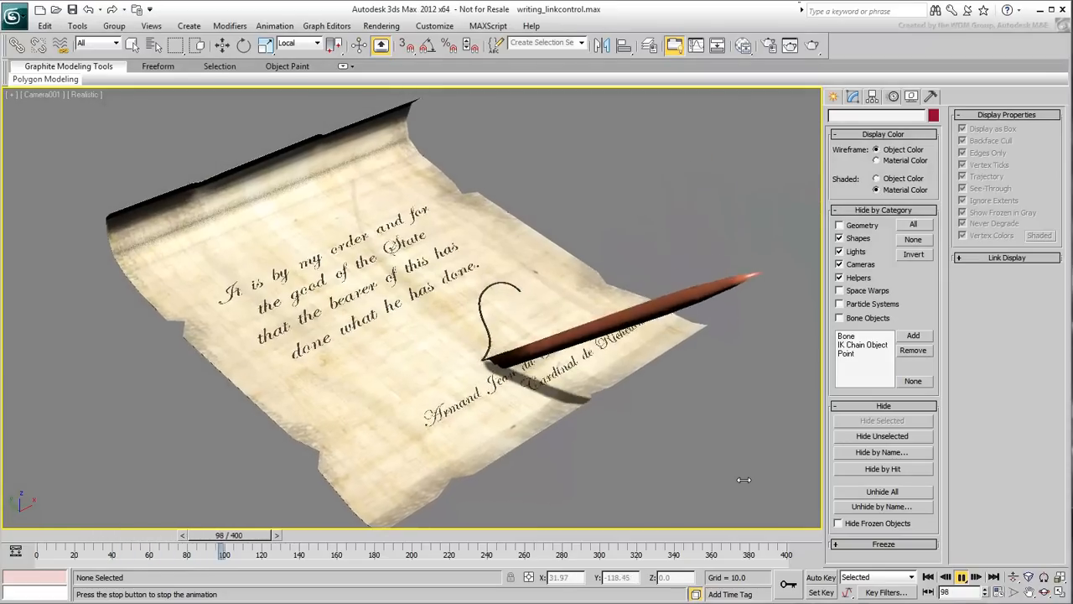
{"action": "left_click", "coordinate": [968, 576]}
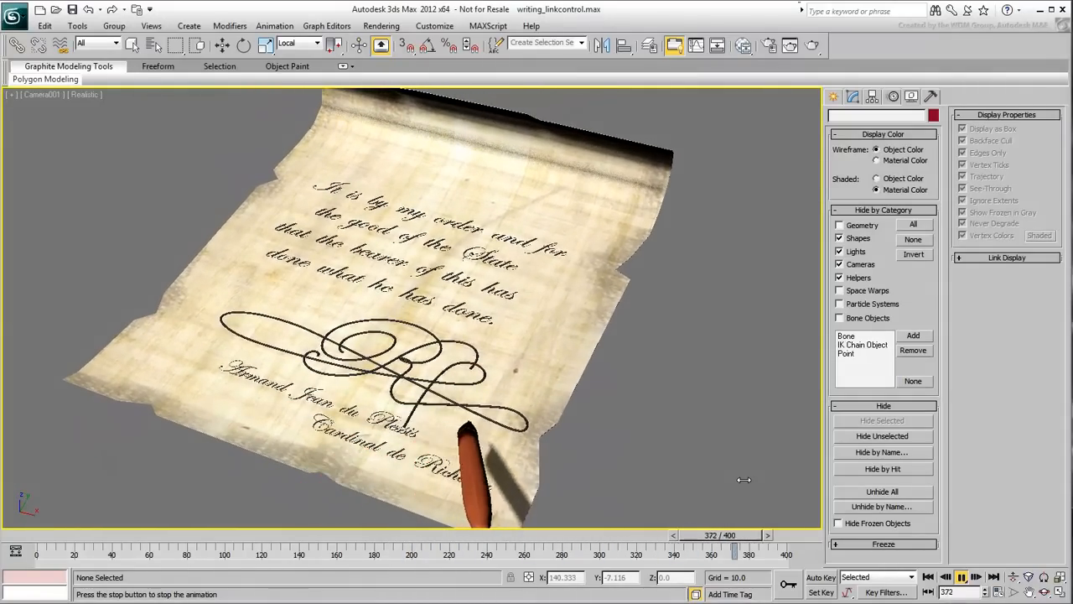
{"action": "left_click", "coordinate": [927, 576]}
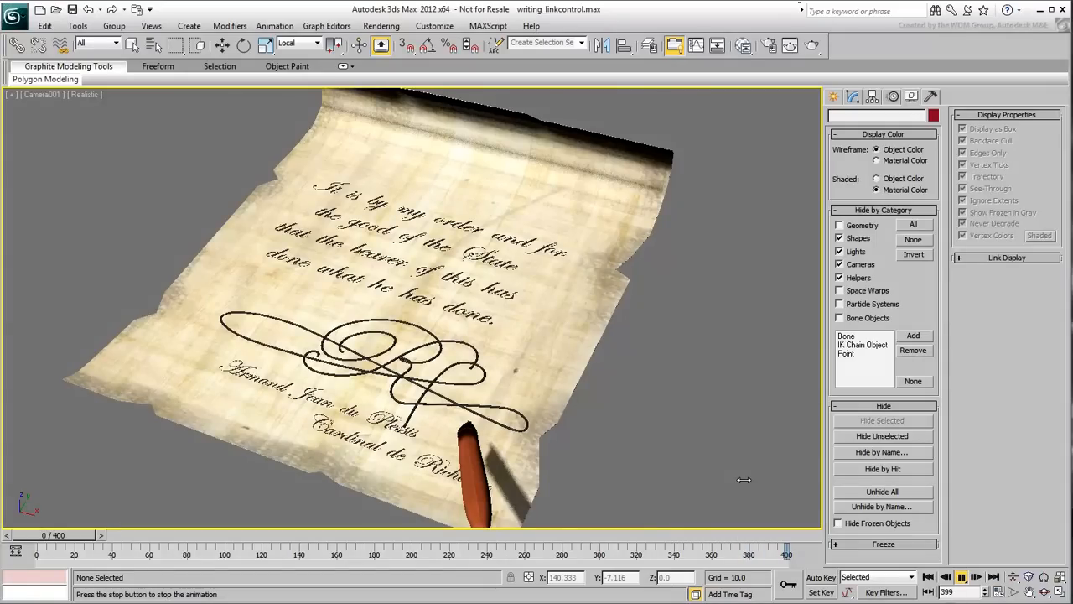